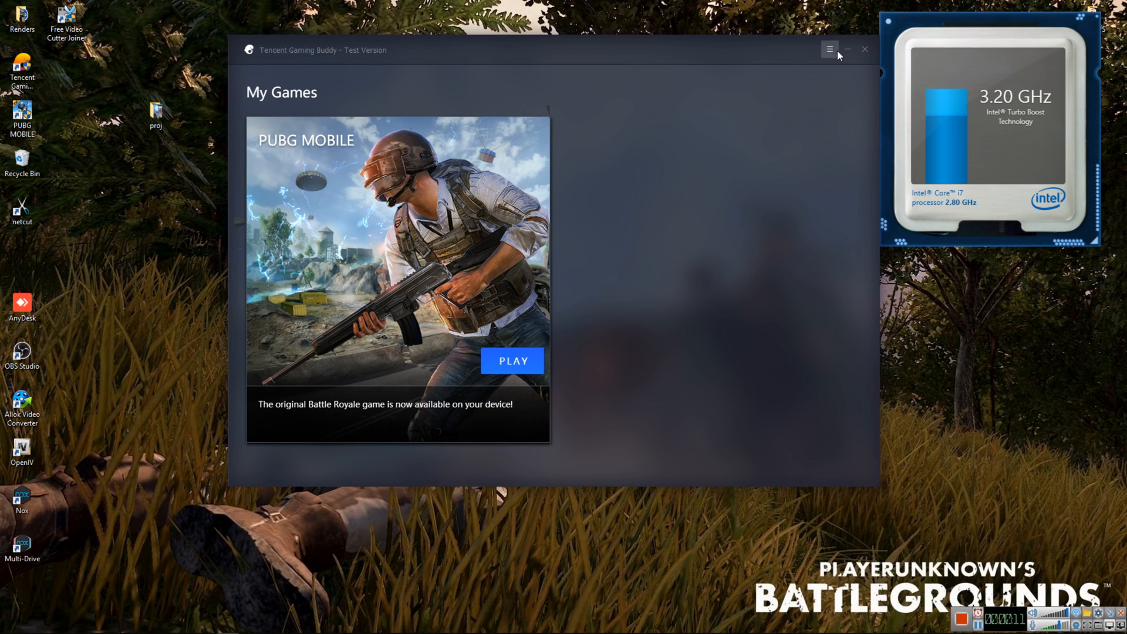
Enable Prioritize Dedicated GPU in the Setting Center's Engine settings
{"action": "left_click", "coordinate": [829, 49]}
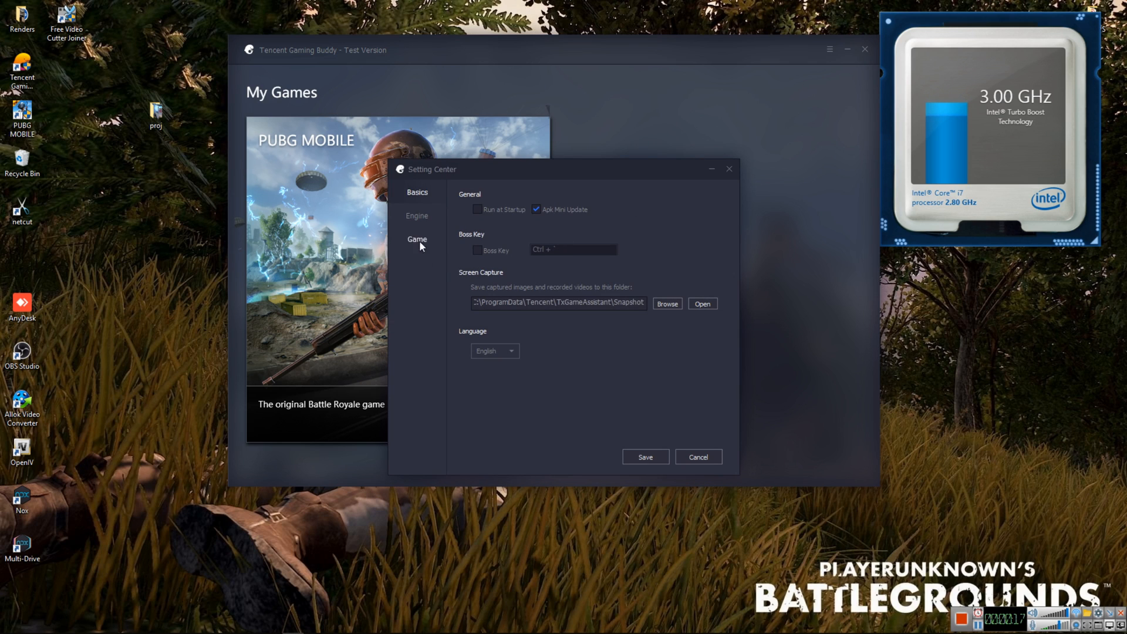
{"action": "left_click", "coordinate": [416, 216]}
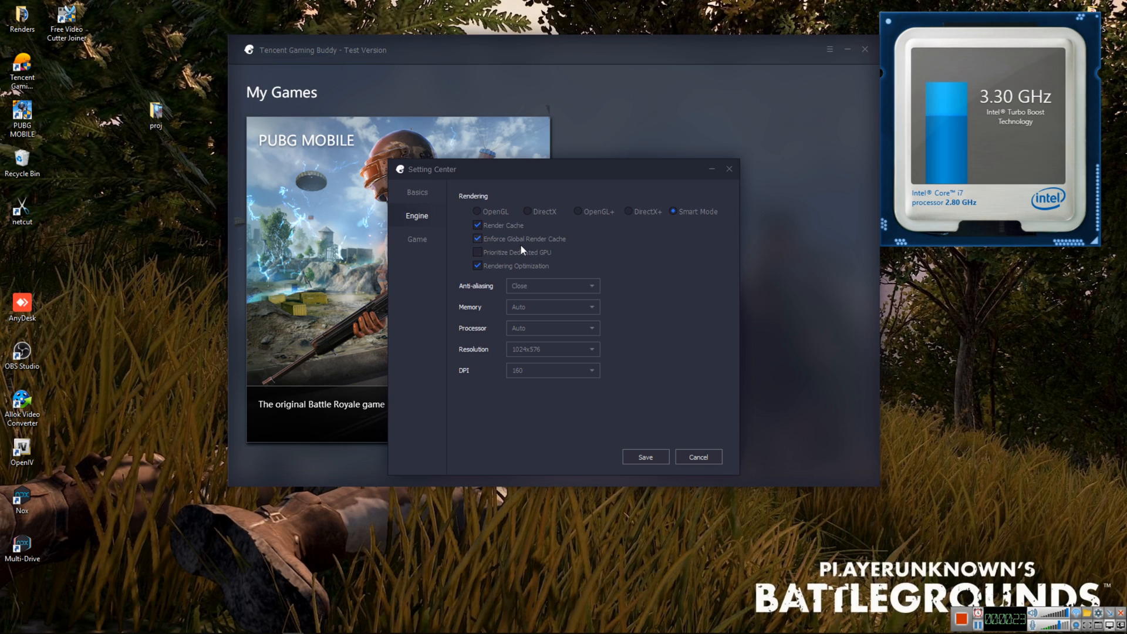
{"action": "mouse_move", "coordinate": [477, 252]}
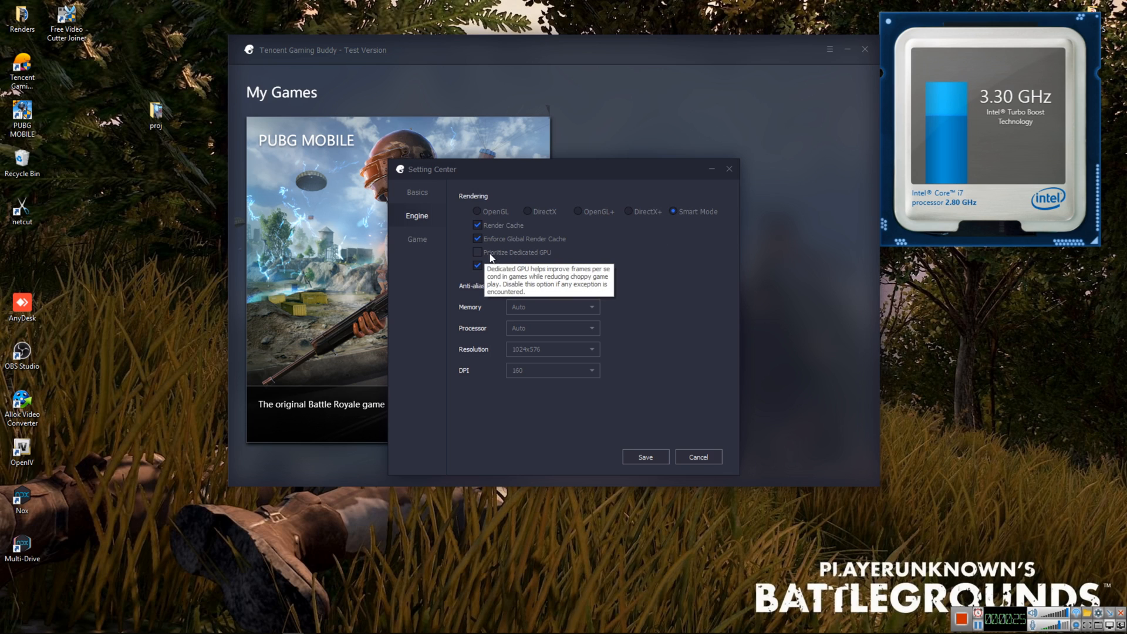
{"action": "left_click", "coordinate": [477, 252]}
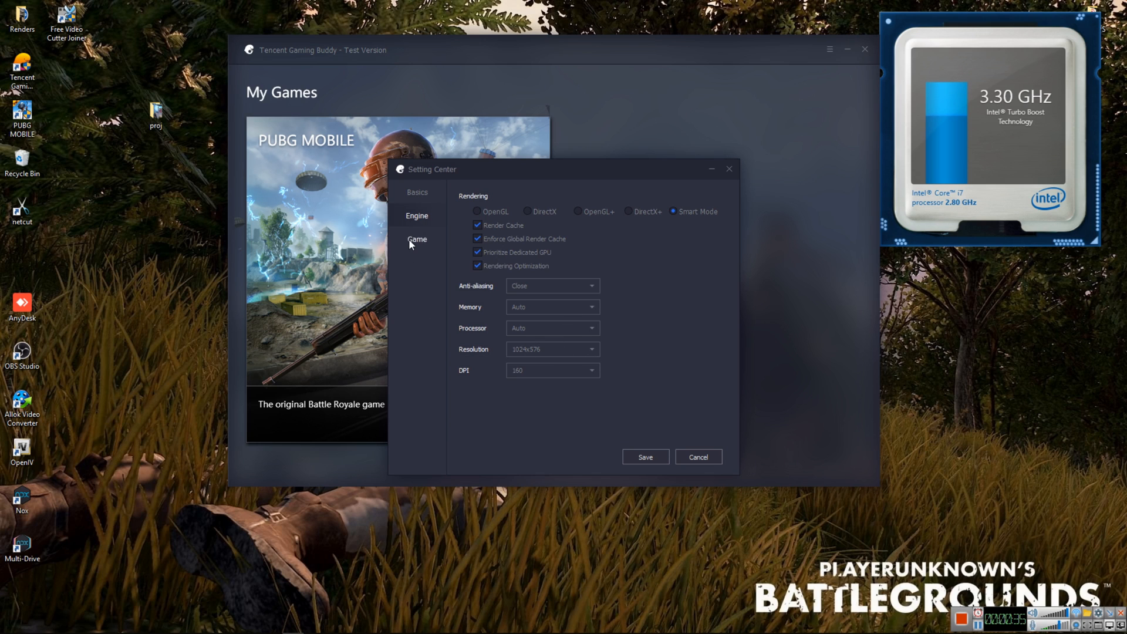
Set the PUBG MOBILE gaming resolution to HD 1080P and save the settings
{"action": "left_click", "coordinate": [416, 238]}
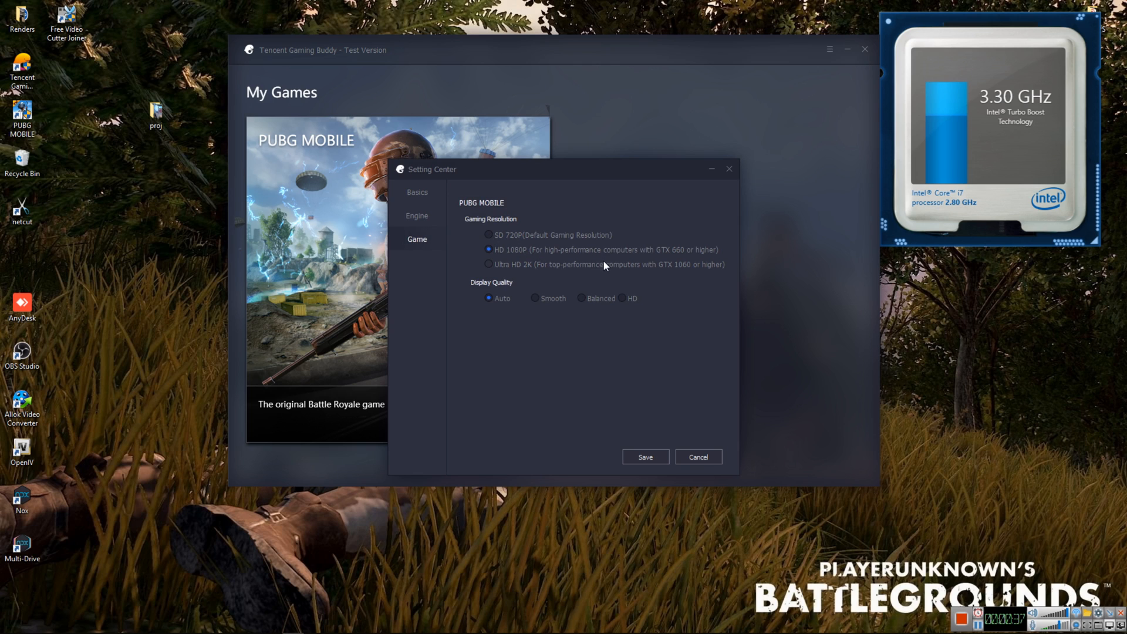
{"action": "mouse_move", "coordinate": [482, 260]}
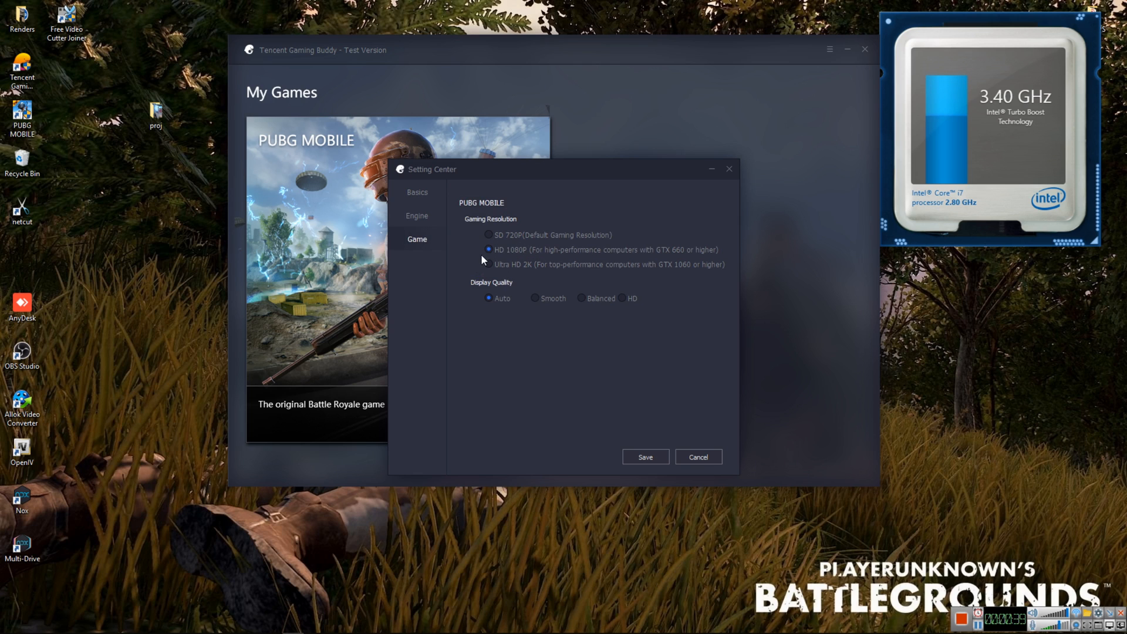
{"action": "mouse_move", "coordinate": [509, 262]}
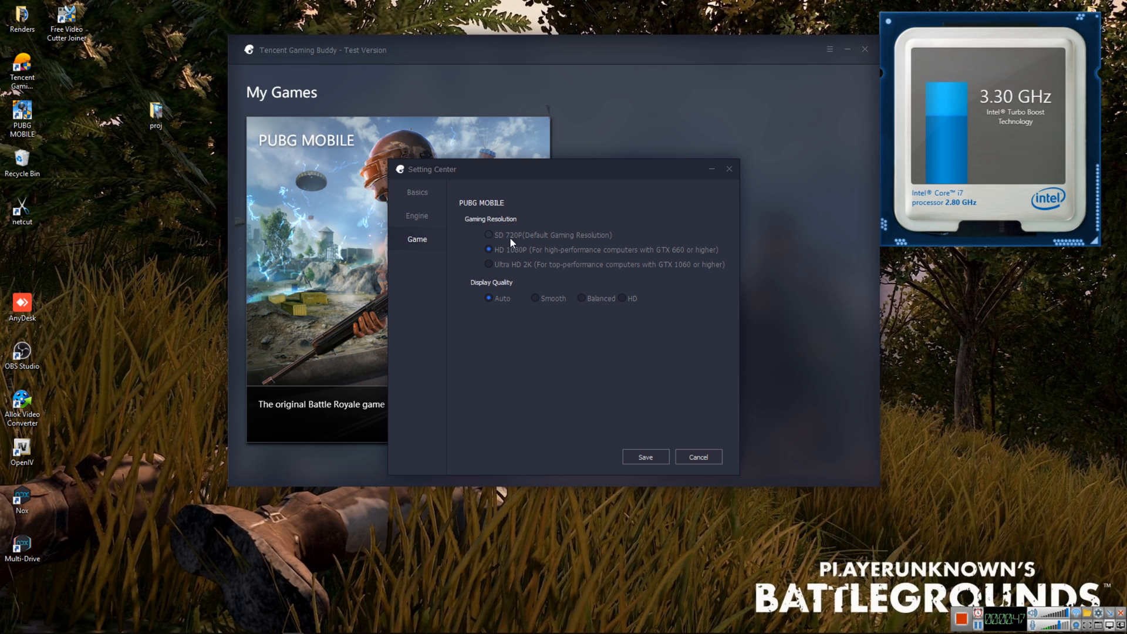
{"action": "left_click", "coordinate": [489, 235]}
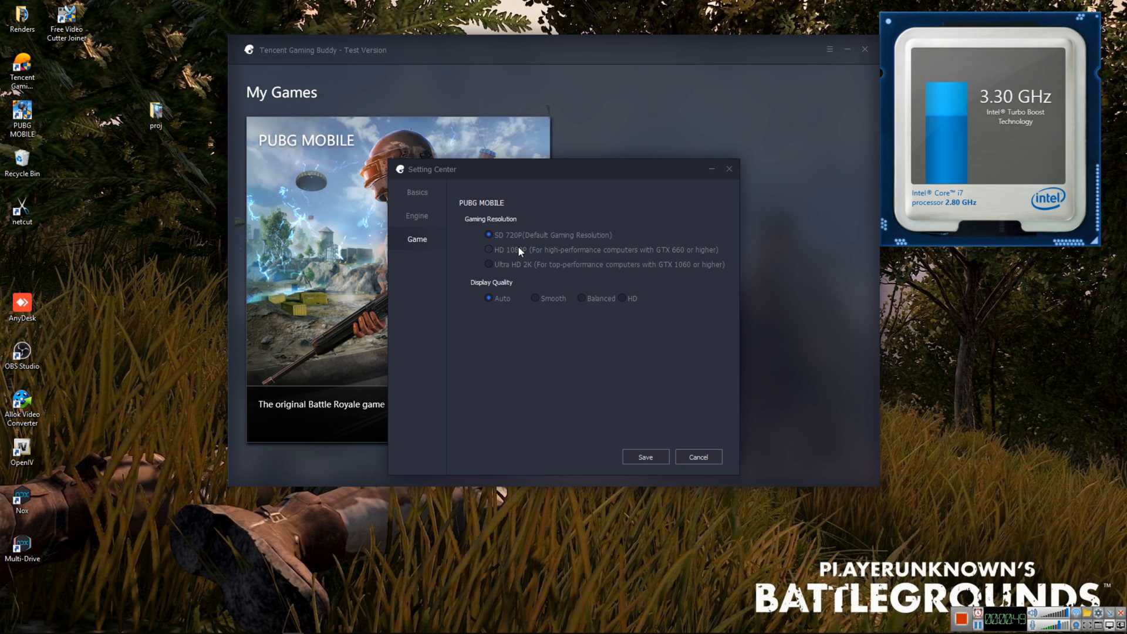
{"action": "left_click", "coordinate": [489, 250]}
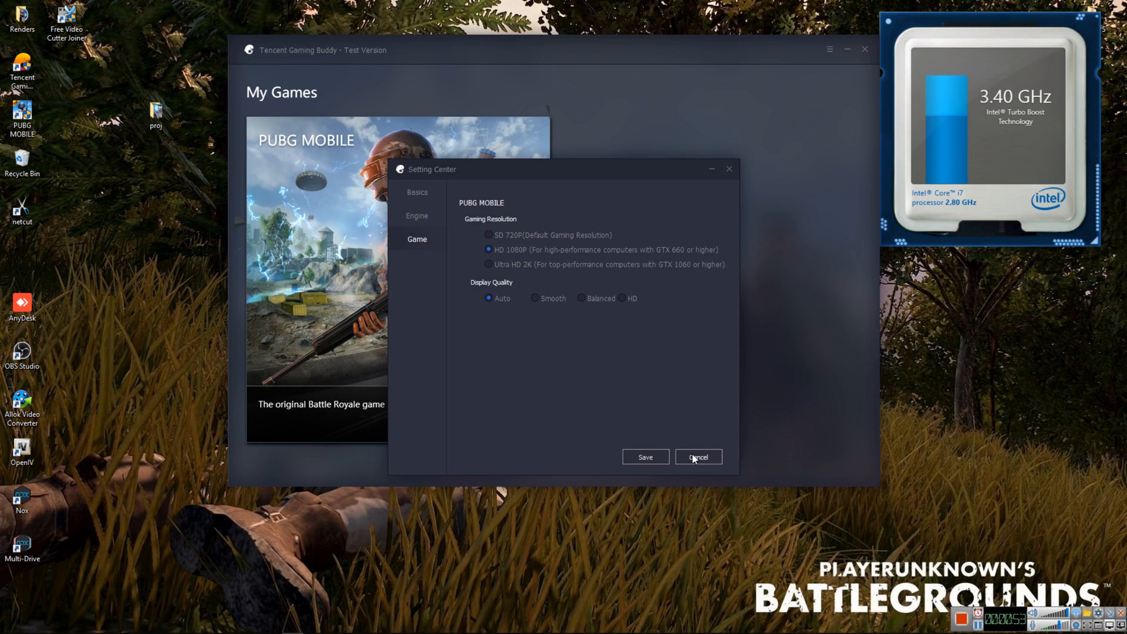
{"action": "mouse_move", "coordinate": [644, 457]}
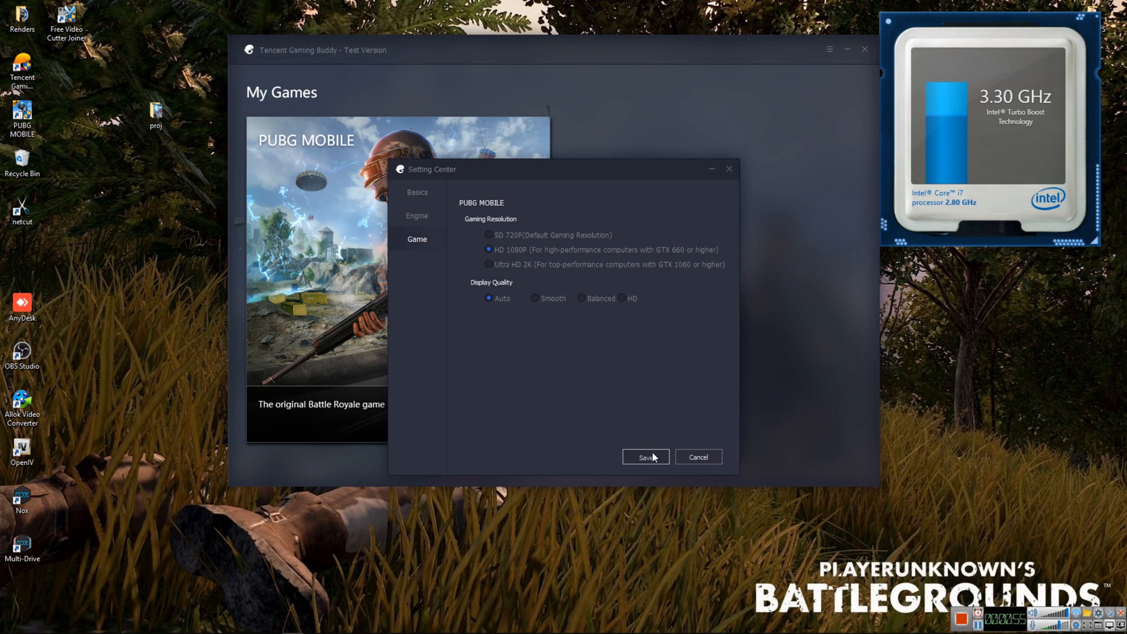
{"action": "left_click", "coordinate": [644, 457]}
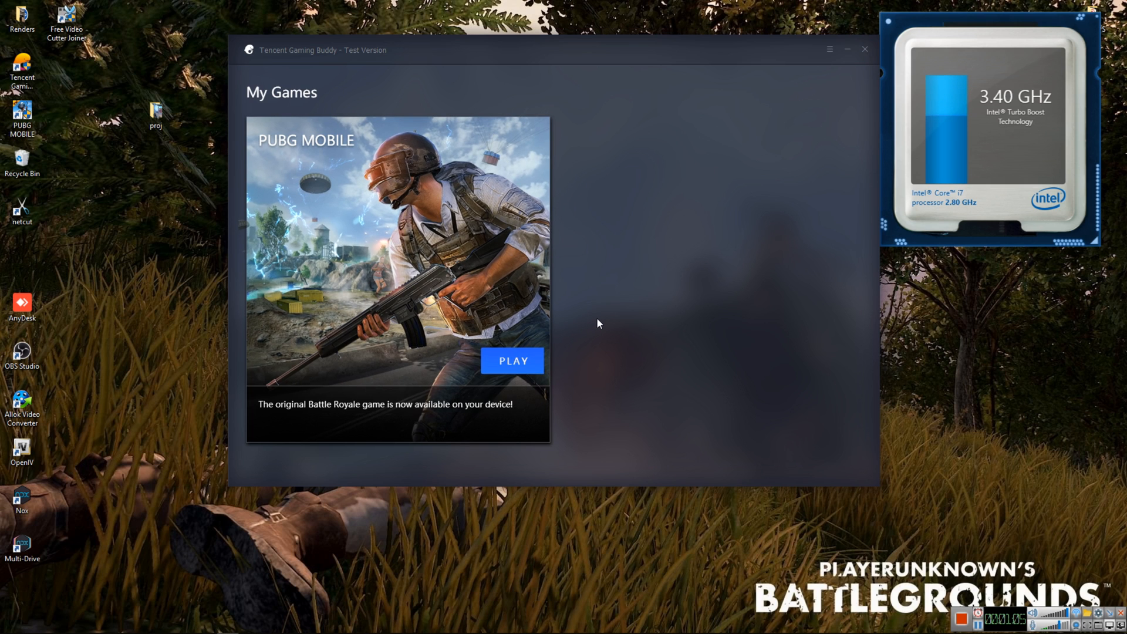
Launch PUBG MOBILE from its card and wait for the lobby to appear
{"action": "left_click", "coordinate": [511, 360]}
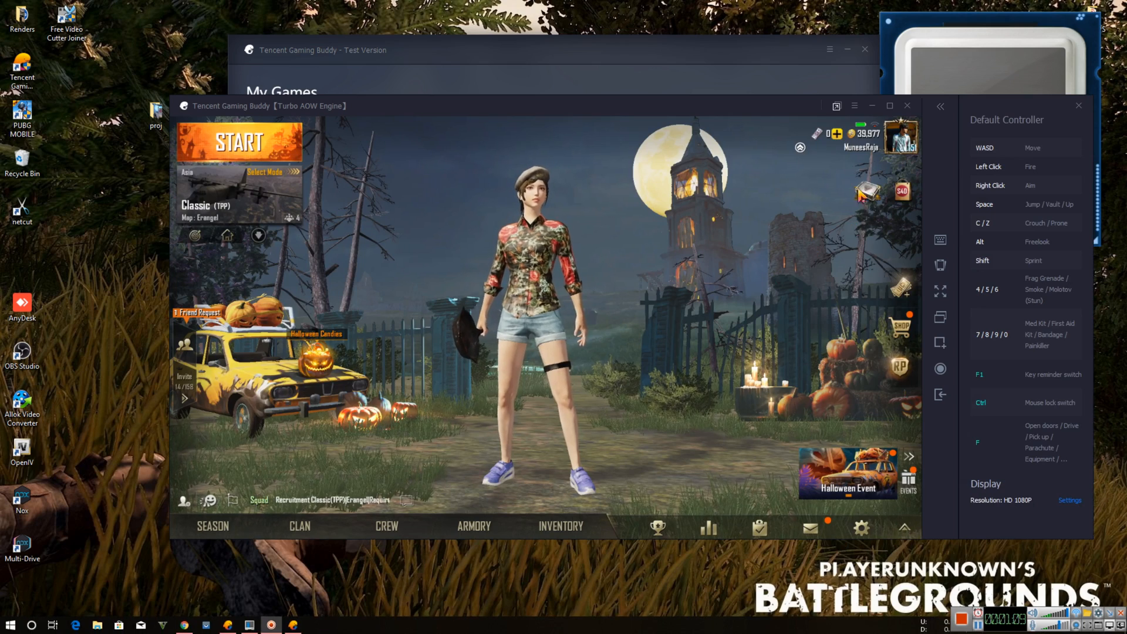
{"action": "left_click", "coordinate": [855, 106]}
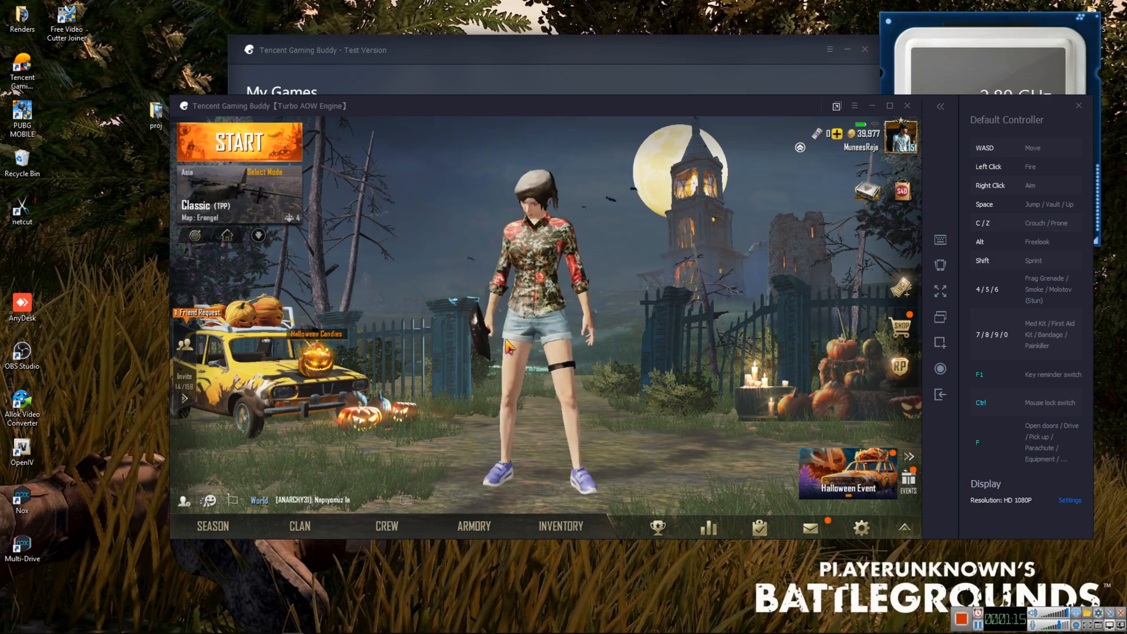
{"action": "left_click", "coordinate": [854, 105]}
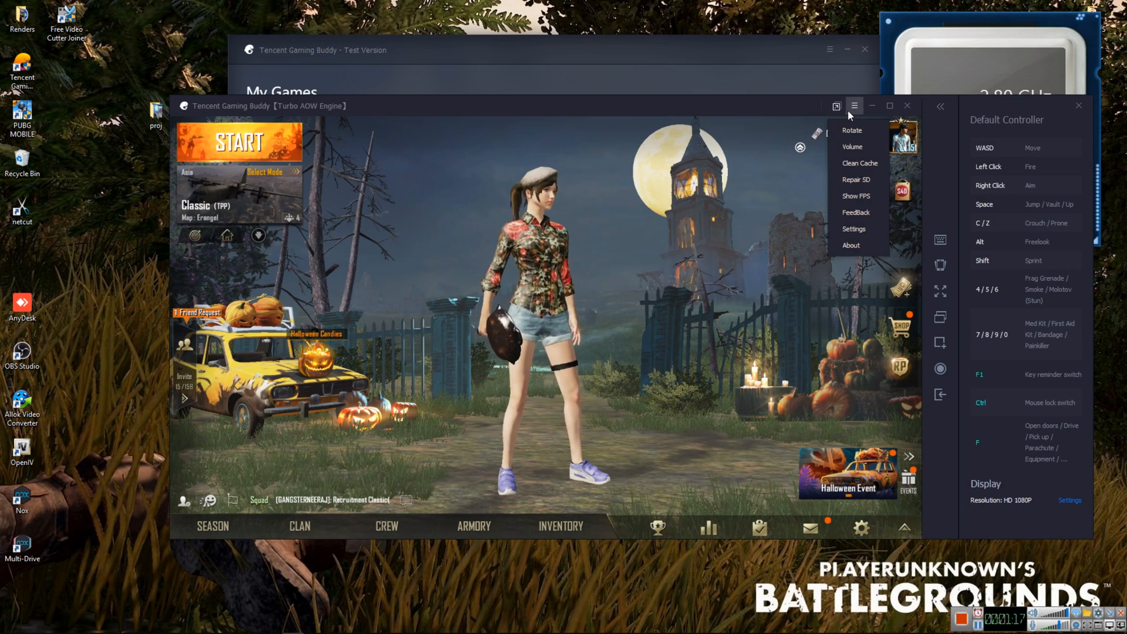
{"action": "mouse_move", "coordinate": [855, 195]}
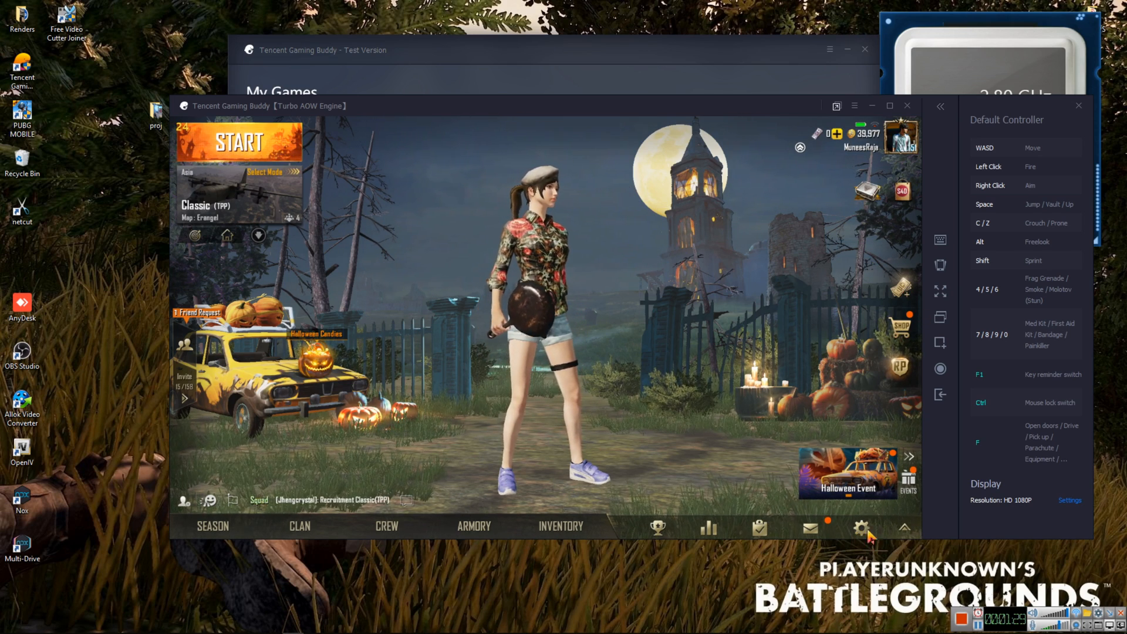
Set graphics to Smooth with Extreme frame rate, apply, and dismiss the notice
{"action": "left_click", "coordinate": [860, 528]}
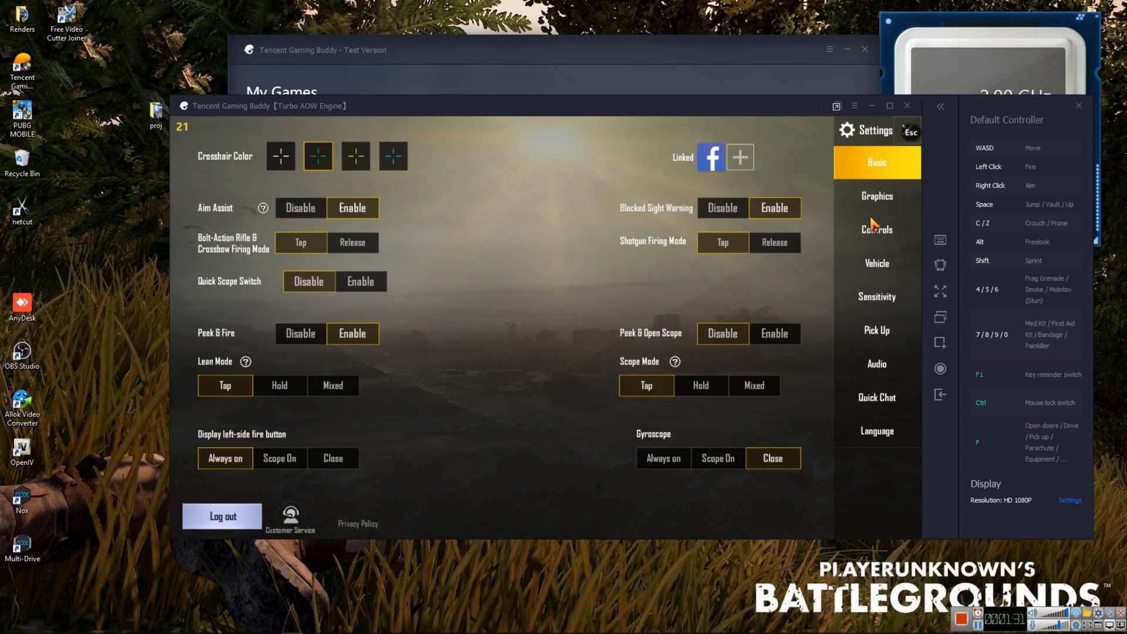
{"action": "left_click", "coordinate": [877, 195]}
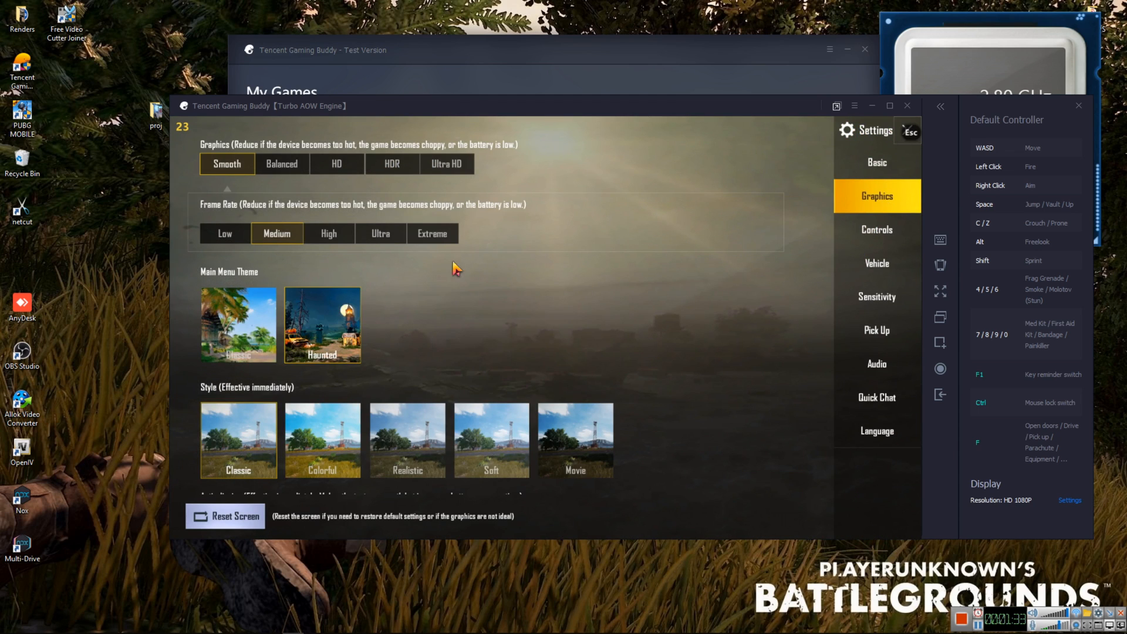
{"action": "mouse_move", "coordinate": [347, 255]}
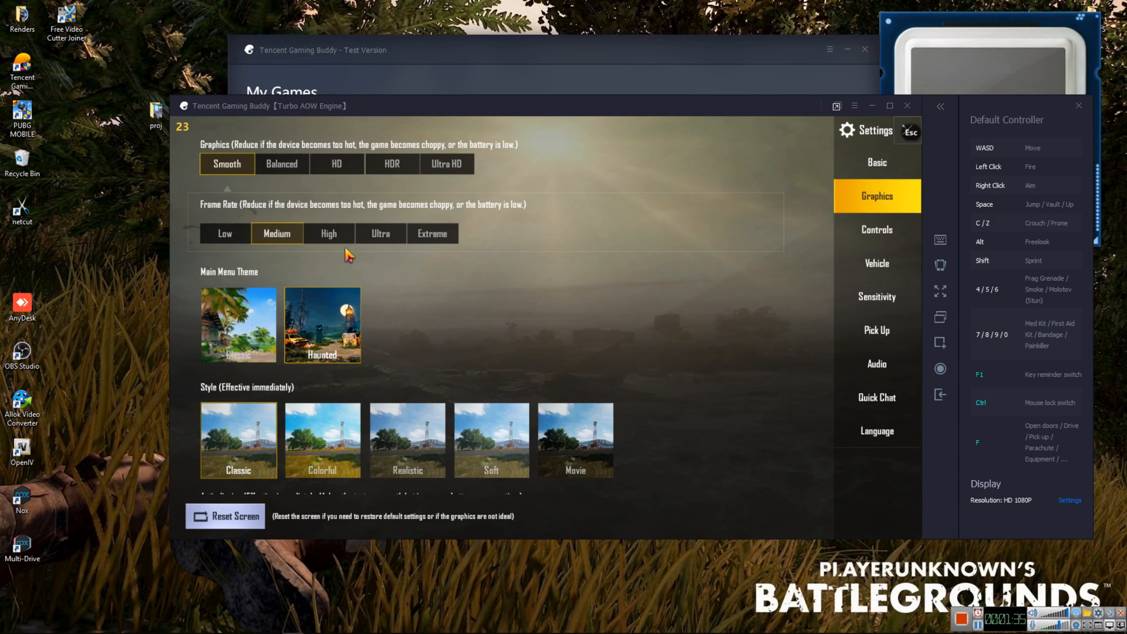
{"action": "mouse_move", "coordinate": [459, 248]}
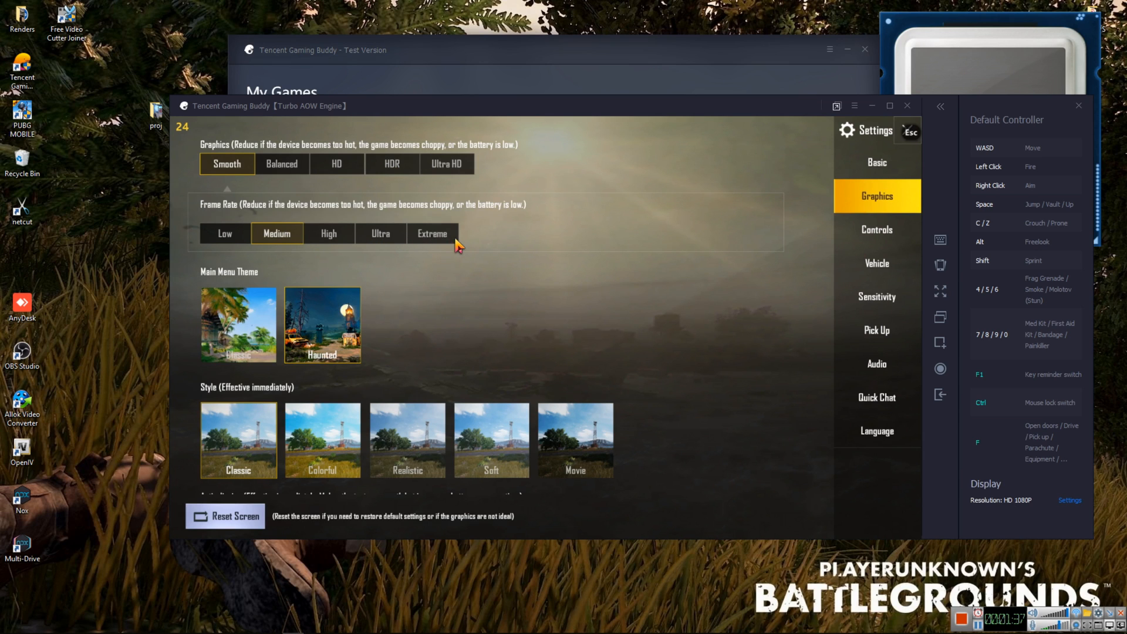
{"action": "left_click", "coordinate": [432, 234]}
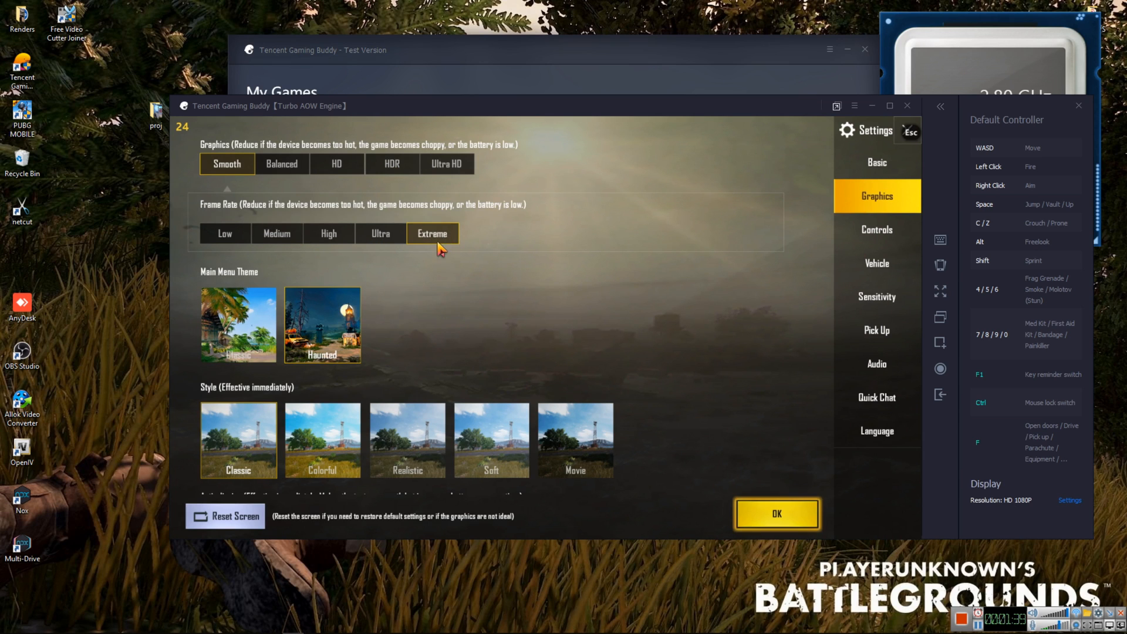
{"action": "left_click", "coordinate": [776, 514]}
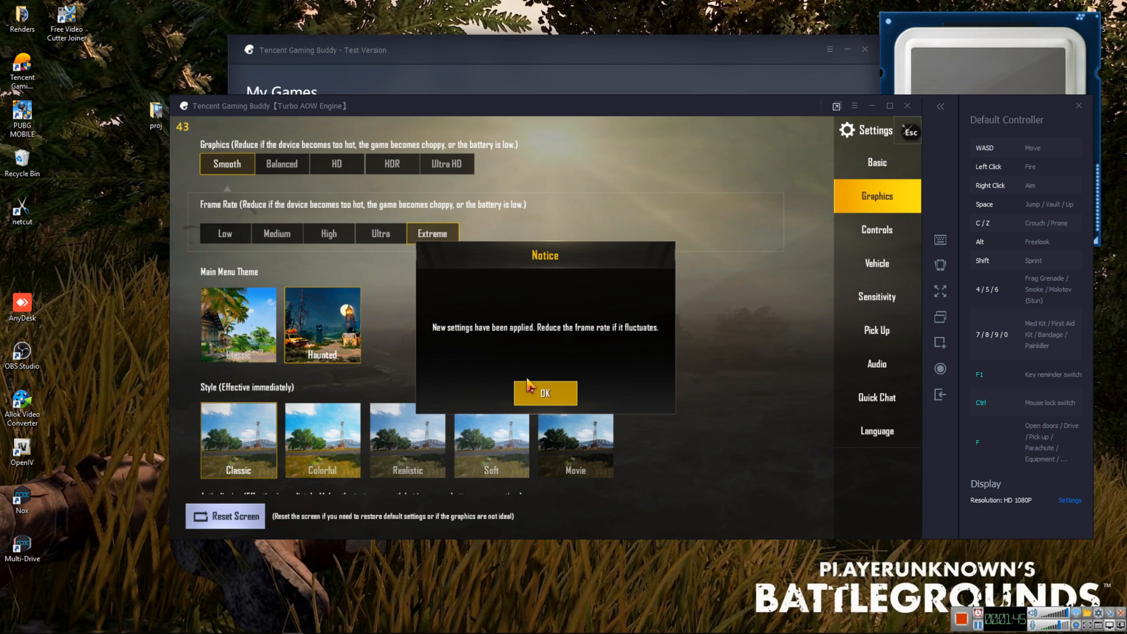
{"action": "left_click", "coordinate": [545, 394]}
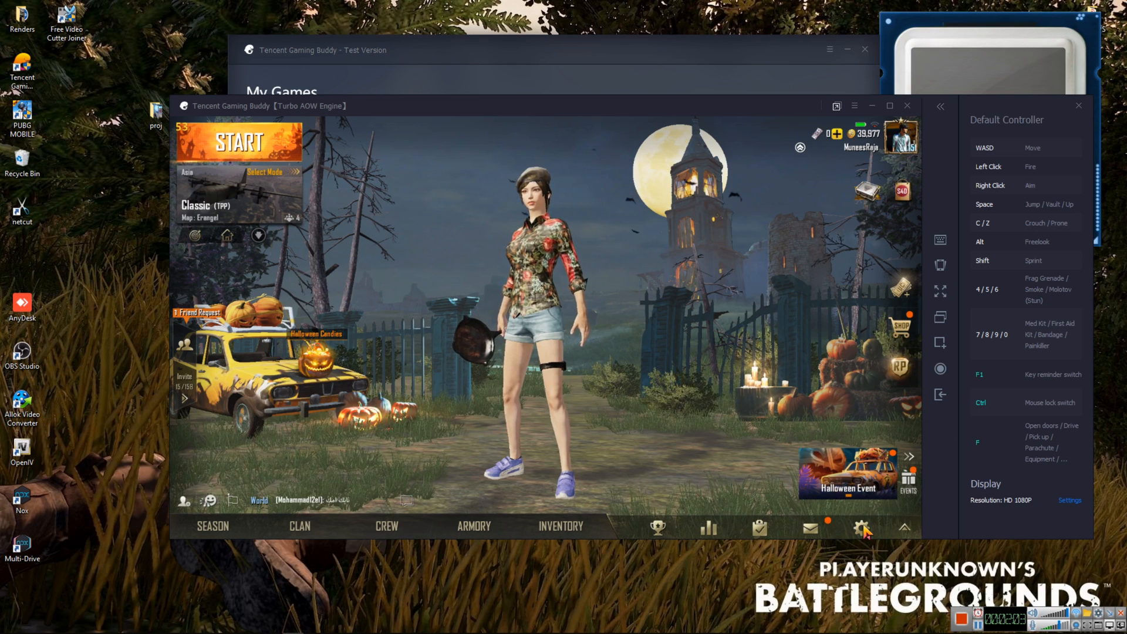
Log out from the Basic settings and confirm, landing on the login screen
{"action": "left_click", "coordinate": [861, 527]}
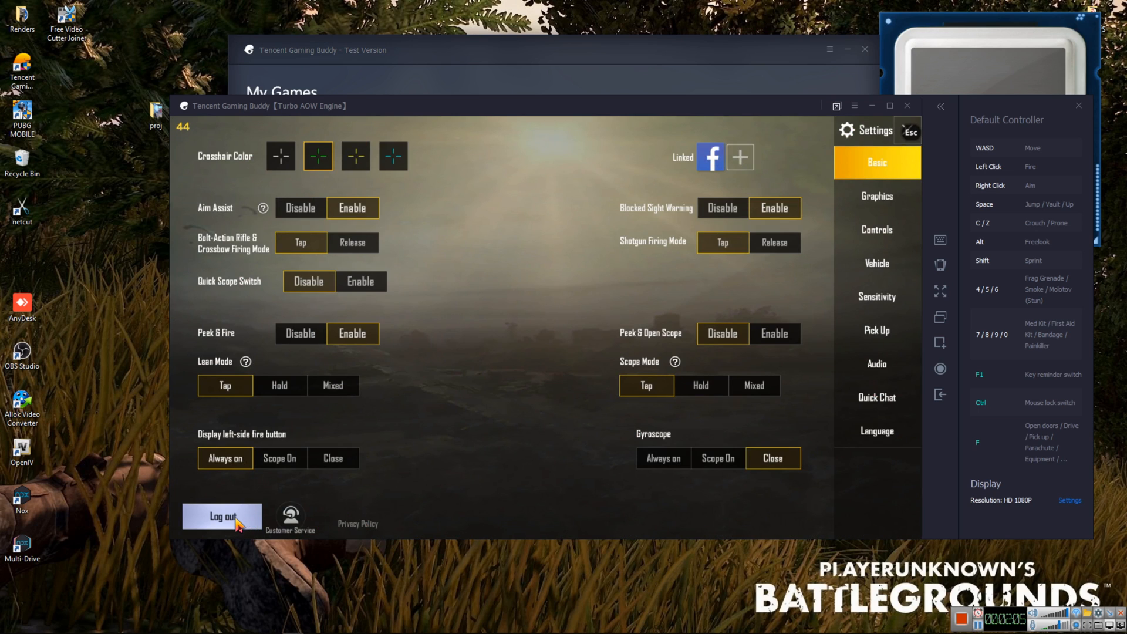
{"action": "left_click", "coordinate": [221, 516]}
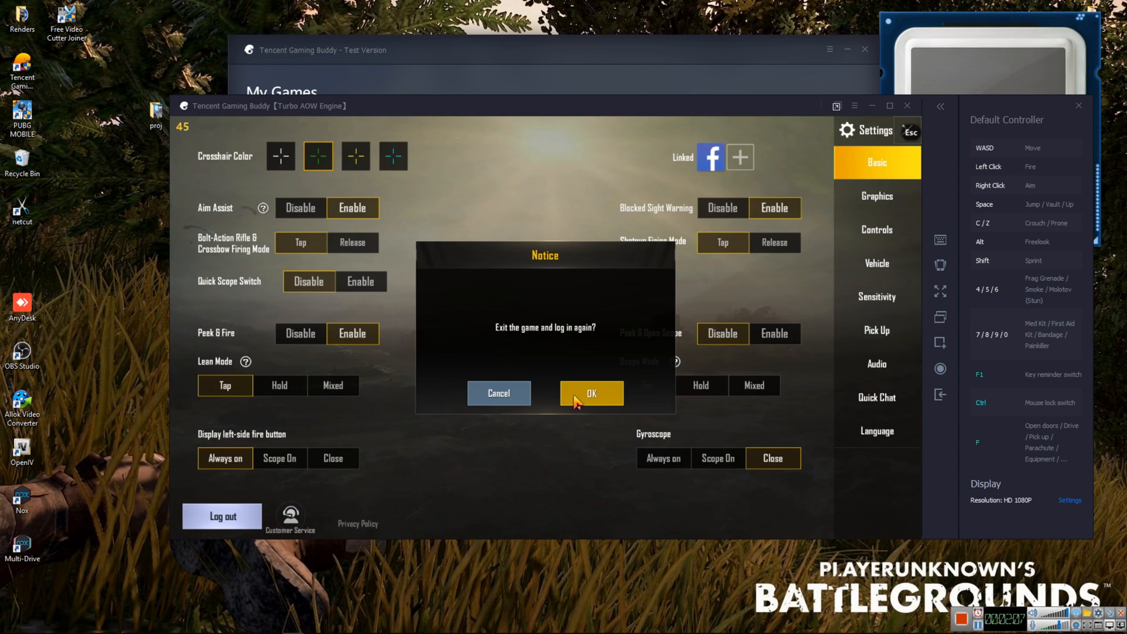
{"action": "left_click", "coordinate": [592, 393]}
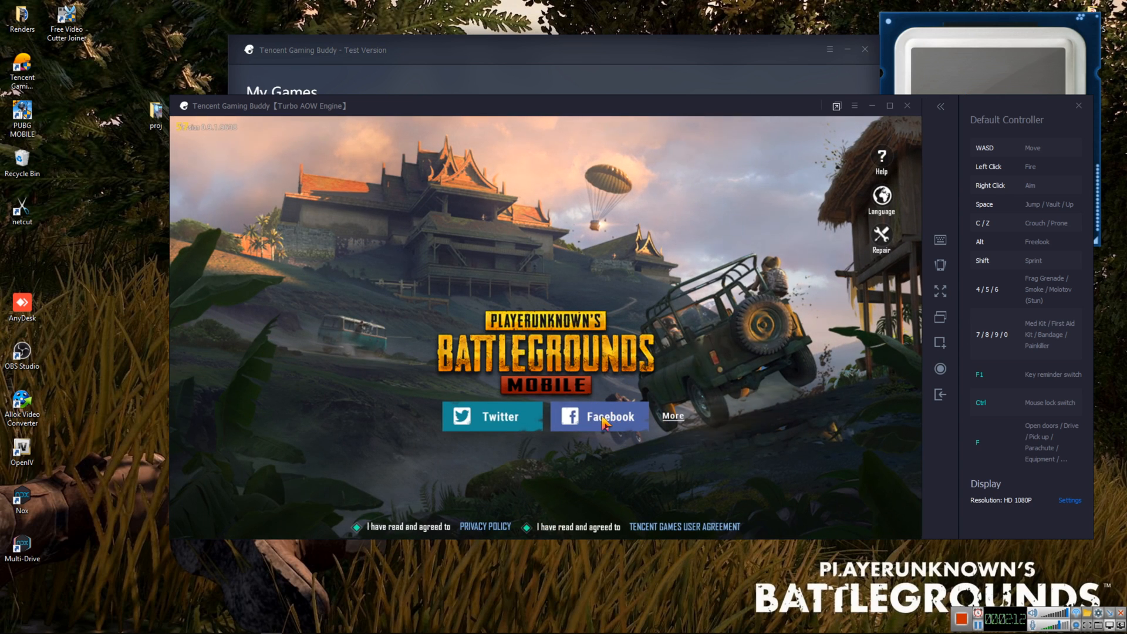
Choose Facebook login and go to creating a new Facebook account
{"action": "left_click", "coordinate": [599, 416]}
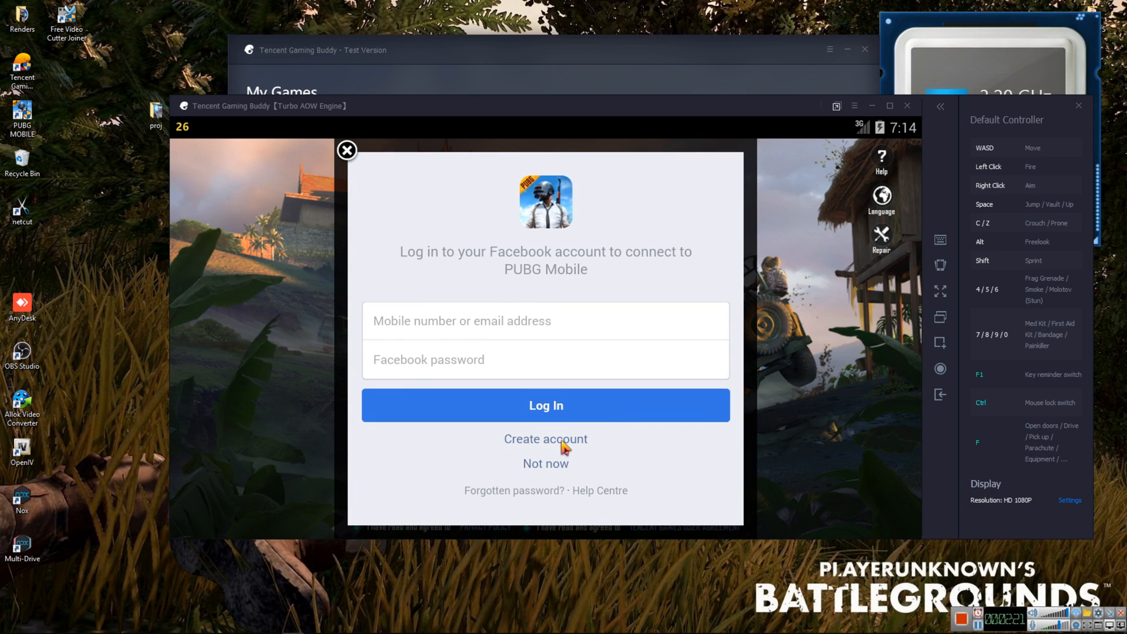
{"action": "left_click", "coordinate": [545, 439]}
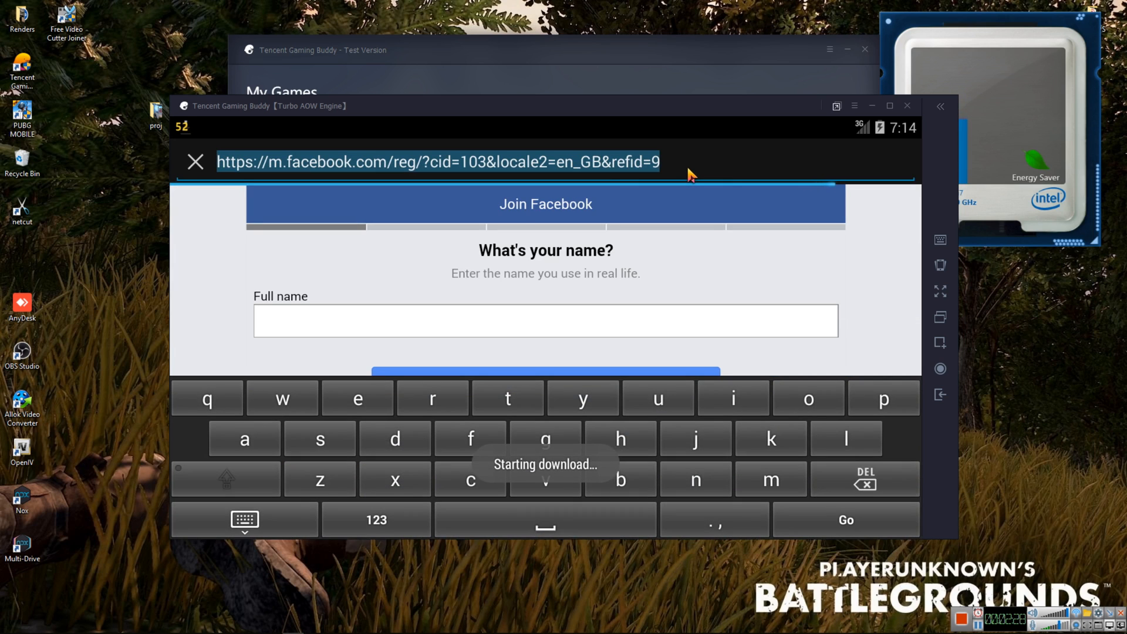
Search for 'gfx tool' and leave the sign-up page to see the Google results
{"action": "type", "text": "gfx"}
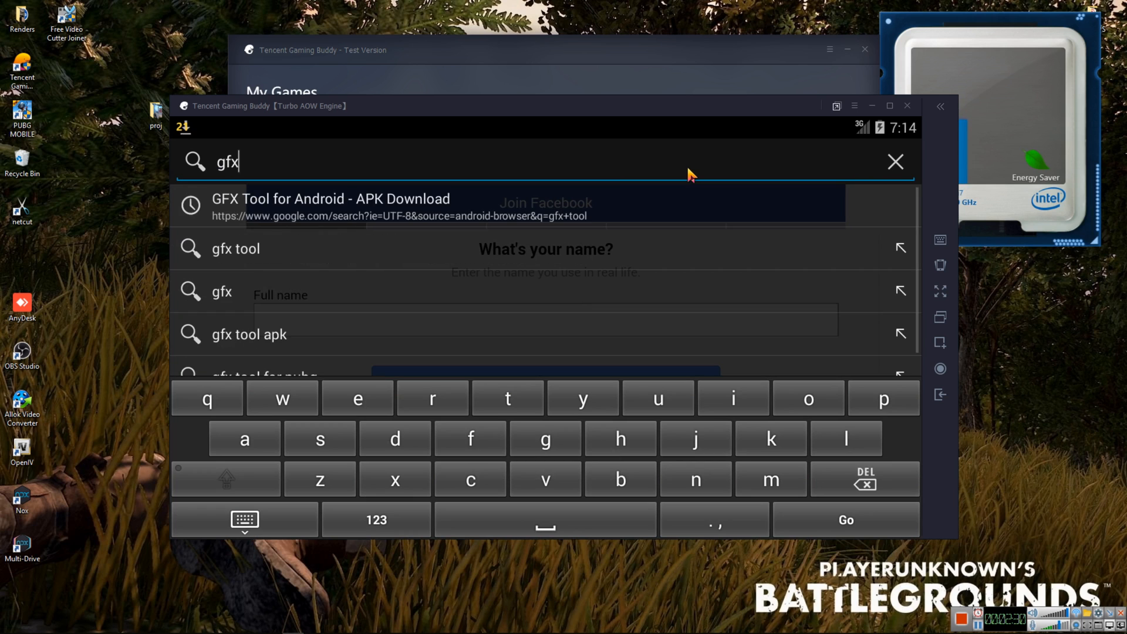
{"action": "type", "text": "tool"}
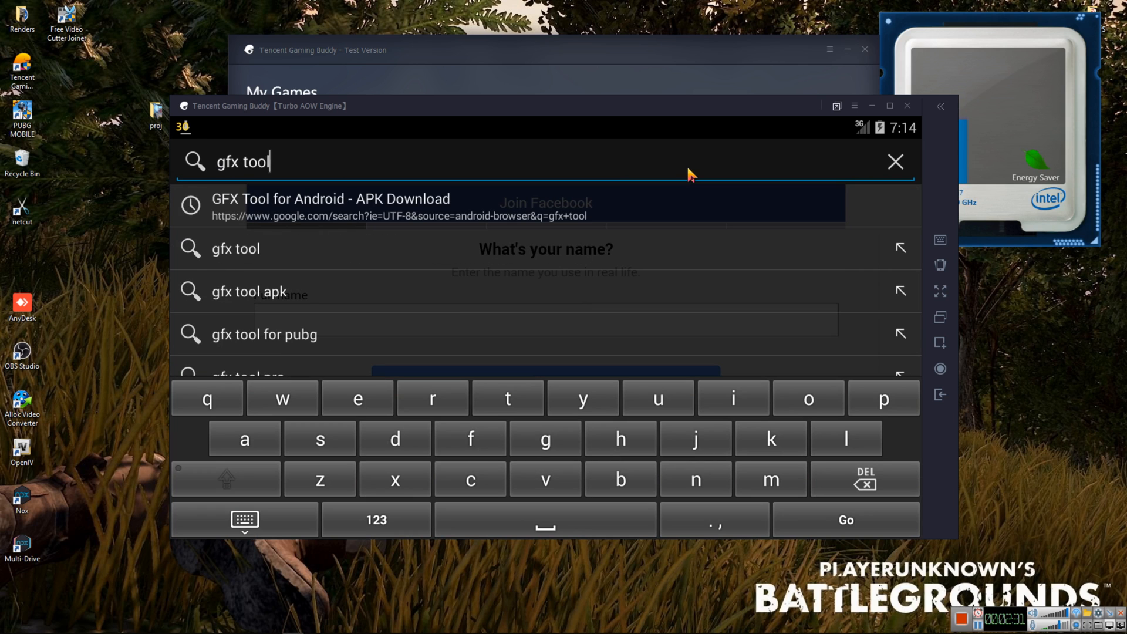
{"action": "left_click", "coordinate": [330, 208]}
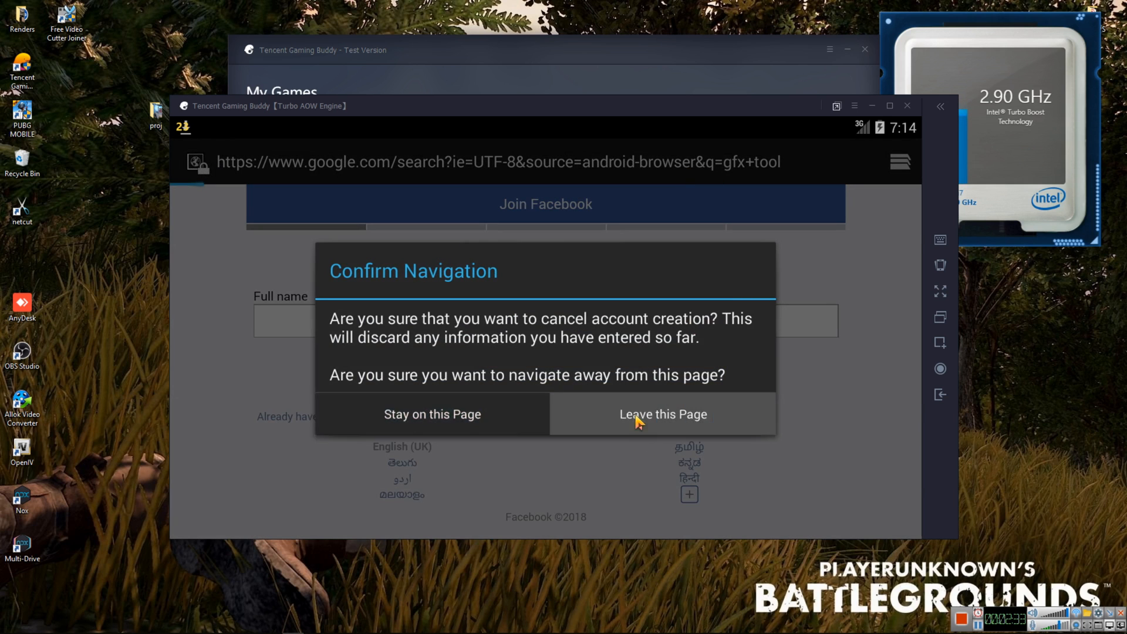
{"action": "left_click", "coordinate": [662, 414]}
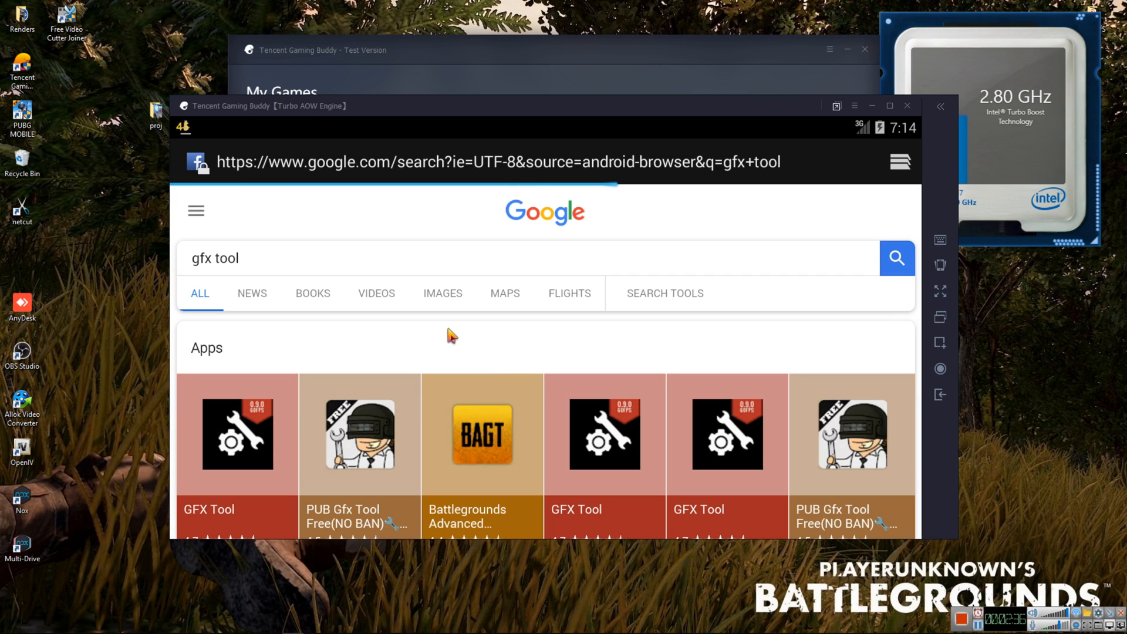
Scroll the results and start the refined 'gfx tool apkpure' search
{"action": "scroll", "scroll_direction": "down", "scroll_amount": 3}
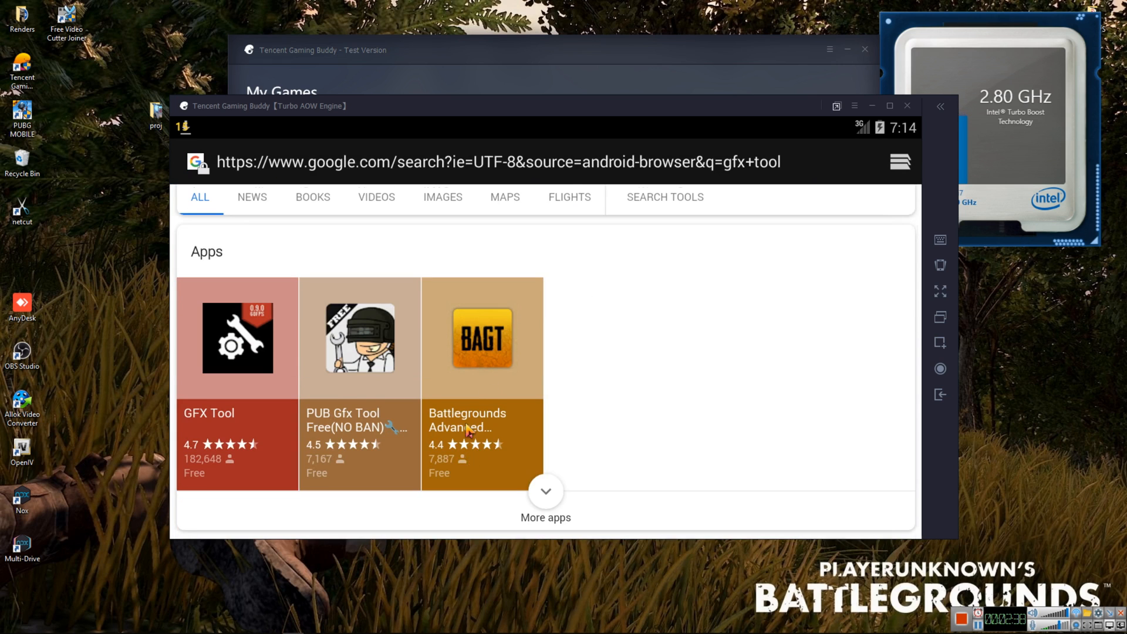
{"action": "scroll", "scroll_direction": "down", "scroll_amount": 3}
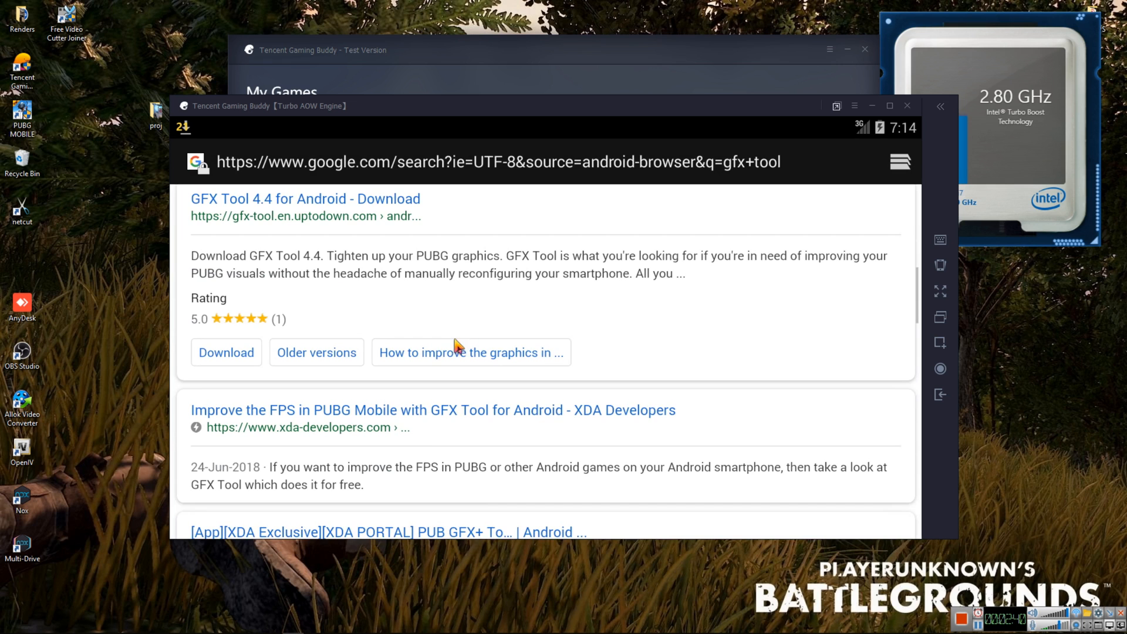
{"action": "scroll", "scroll_direction": "down", "scroll_amount": 3}
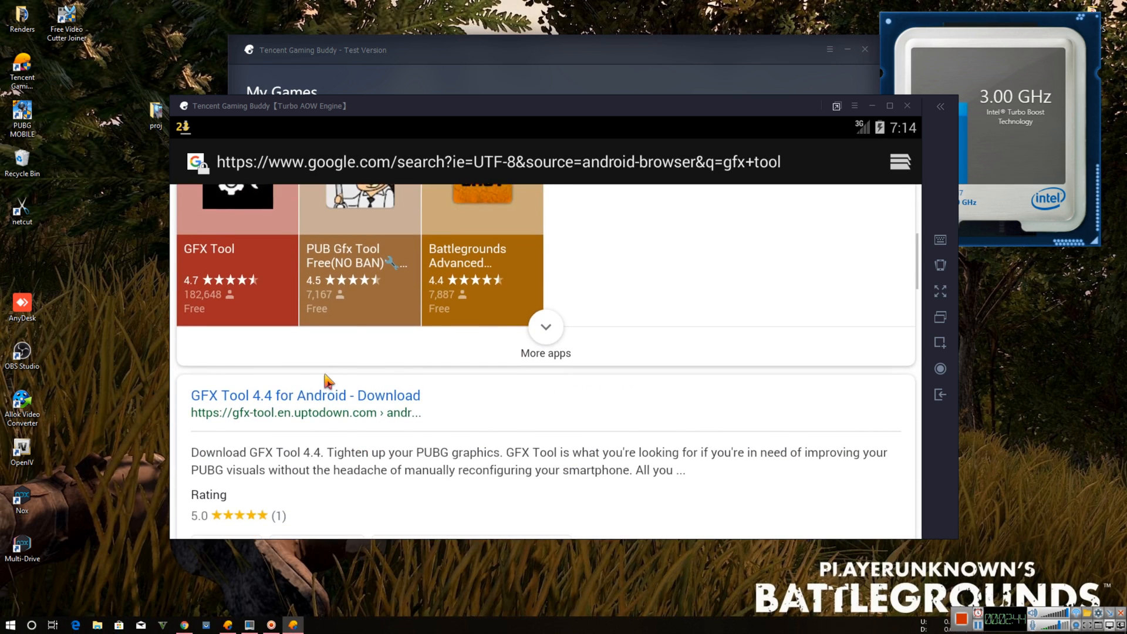
{"action": "left_click", "coordinate": [474, 162]}
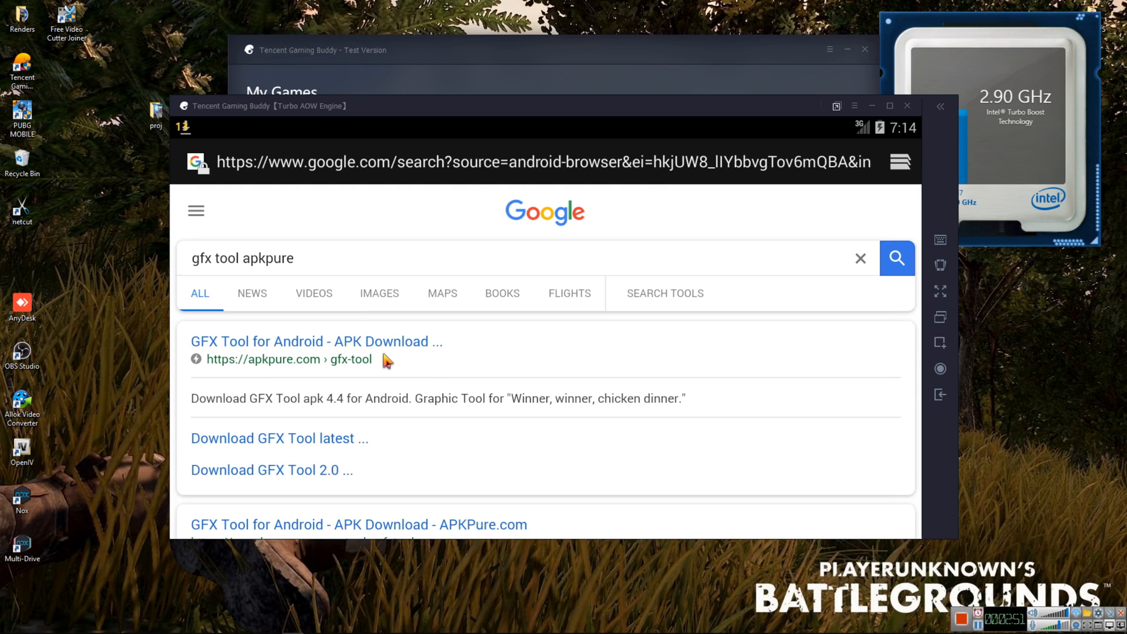
Download the GFX Tool 4.4 APK (2.1 MB) from its APKPure page
{"action": "left_click", "coordinate": [317, 340]}
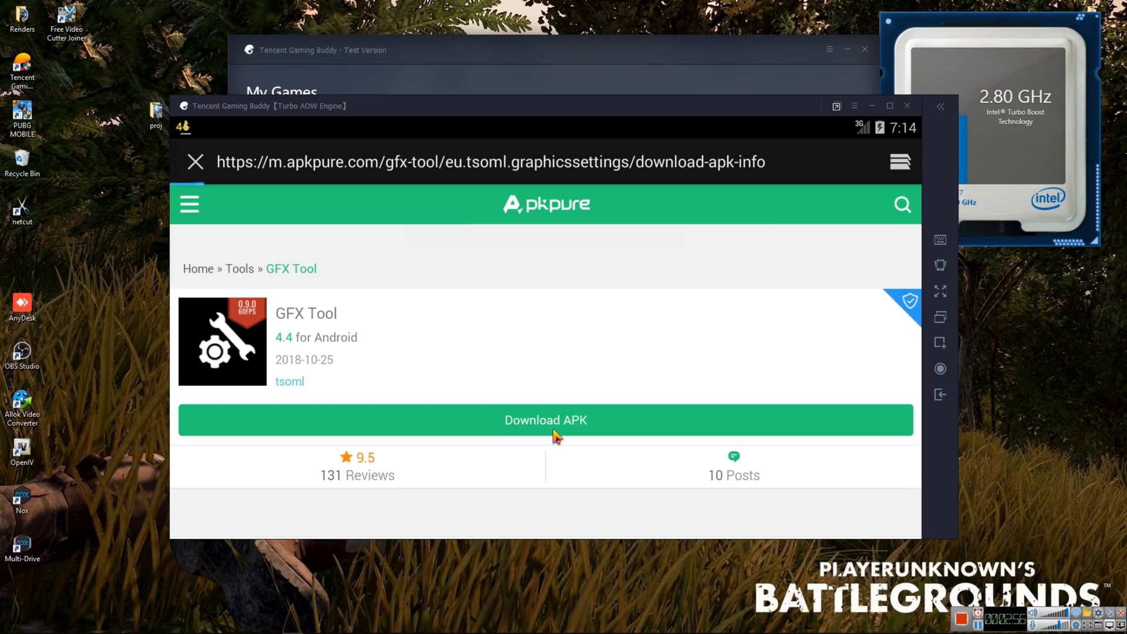
{"action": "left_click", "coordinate": [545, 420]}
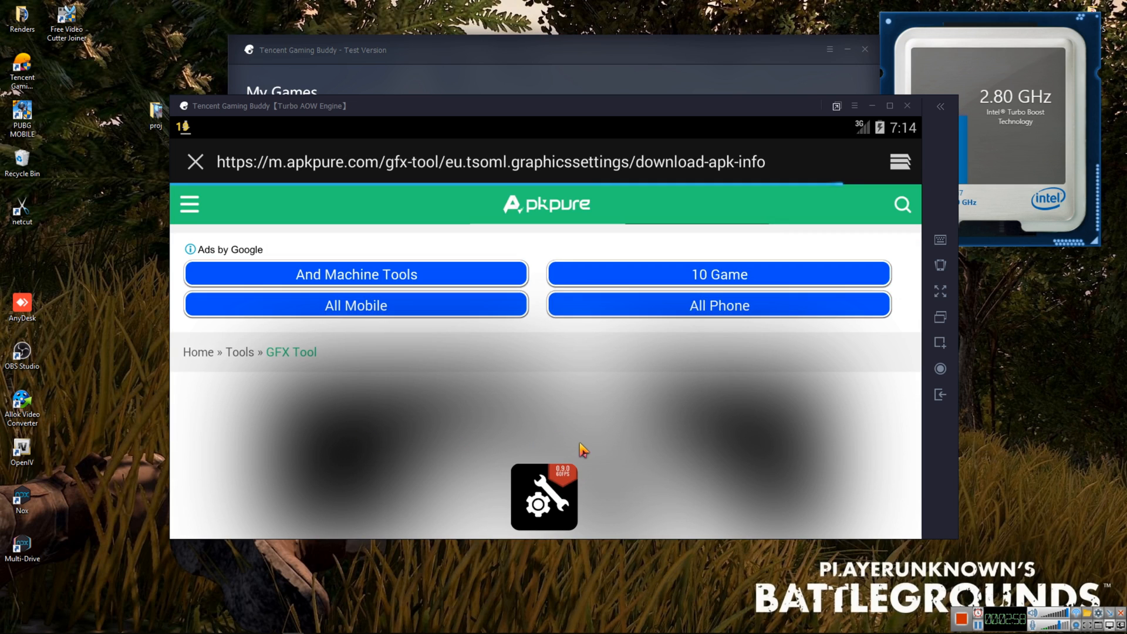
{"action": "scroll", "scroll_direction": "down", "scroll_amount": 3}
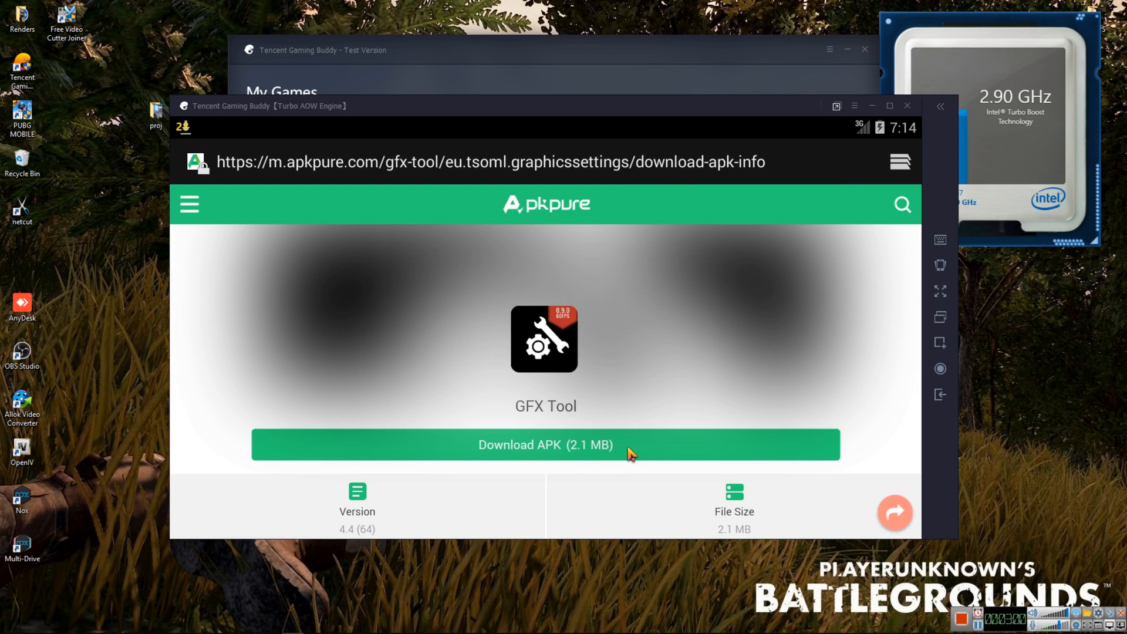
{"action": "left_click", "coordinate": [545, 444]}
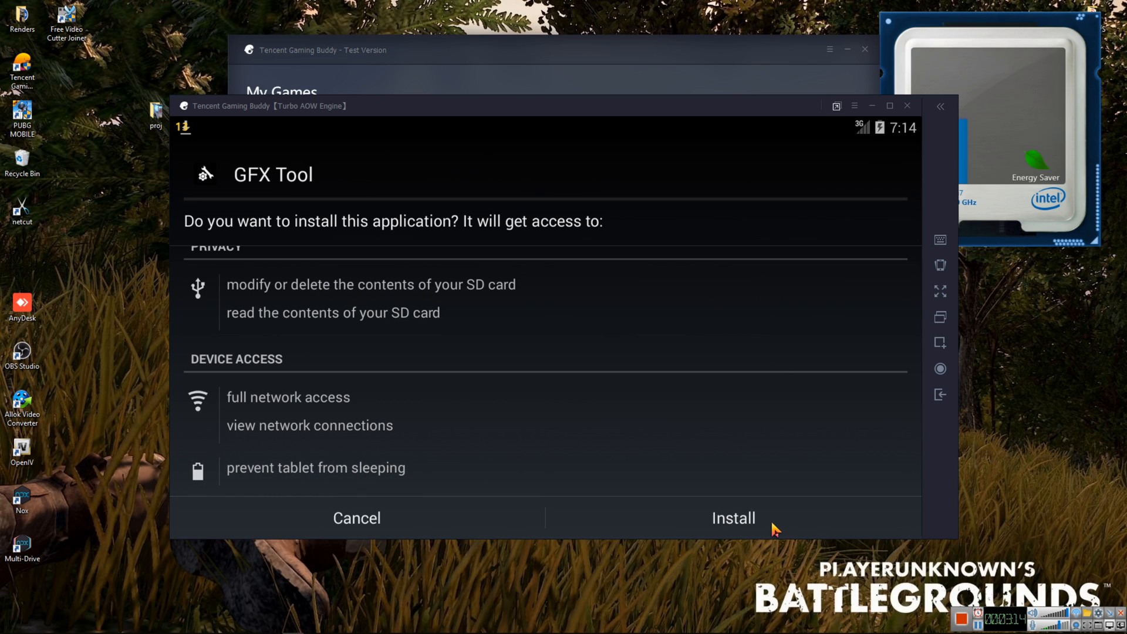
Install GFX Tool from the permissions prompt and launch it
{"action": "left_click", "coordinate": [734, 518]}
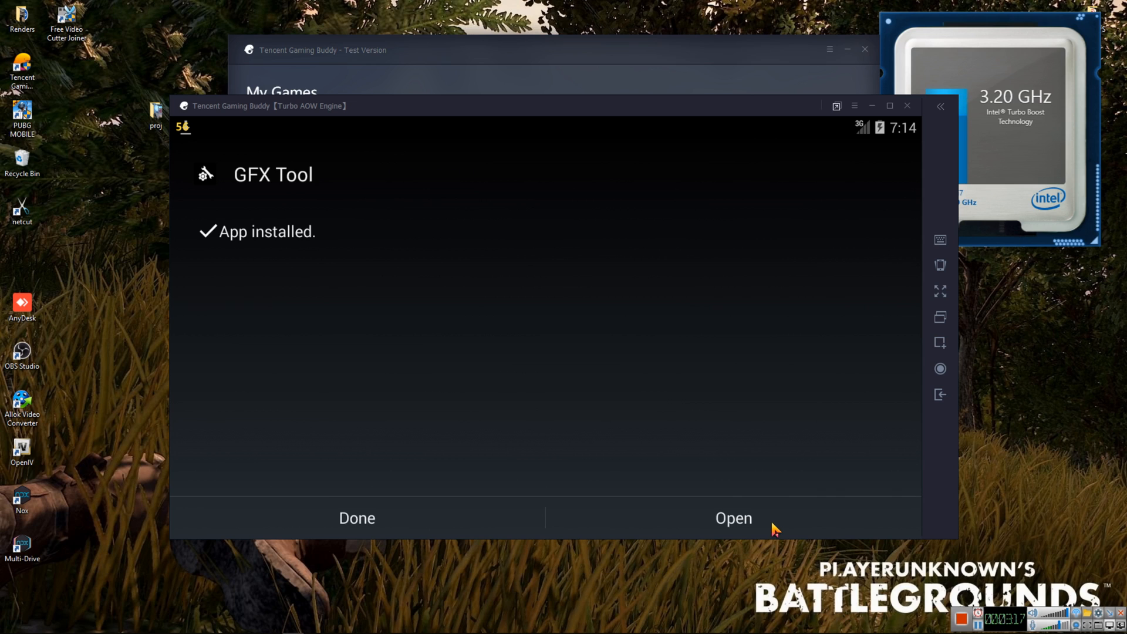
{"action": "left_click", "coordinate": [732, 518]}
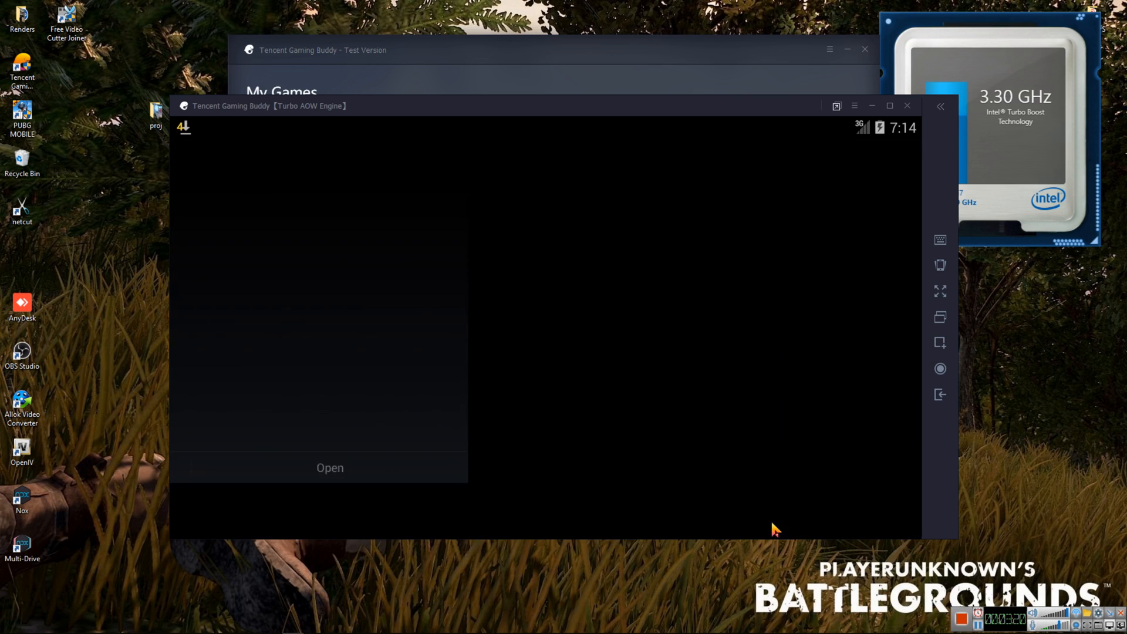
{"action": "left_click", "coordinate": [329, 468]}
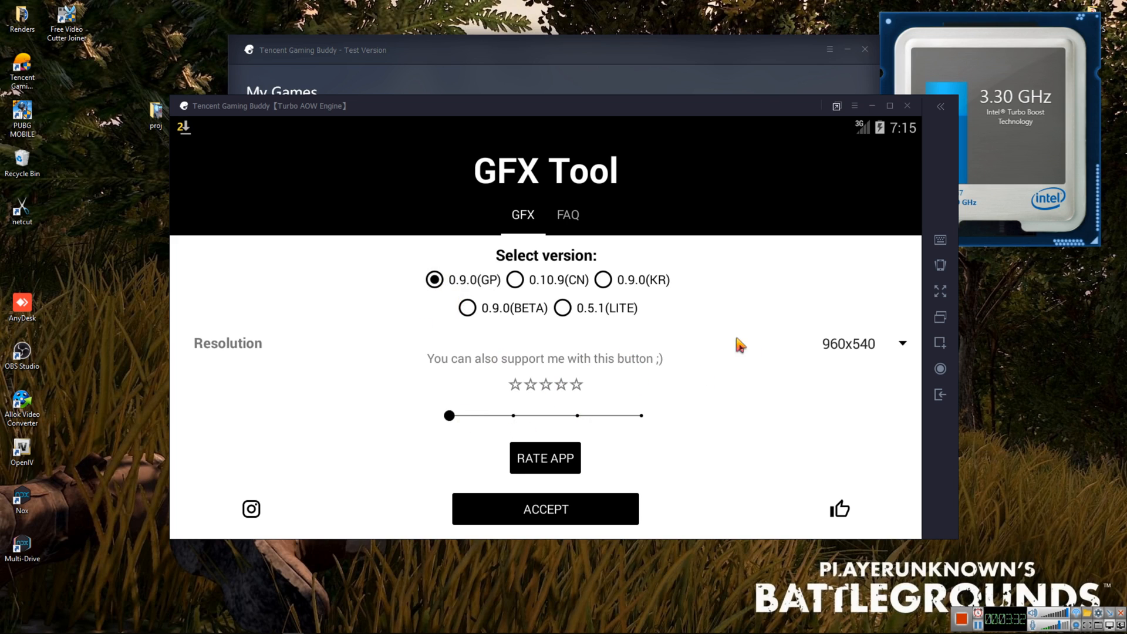
{"action": "mouse_move", "coordinate": [331, 342]}
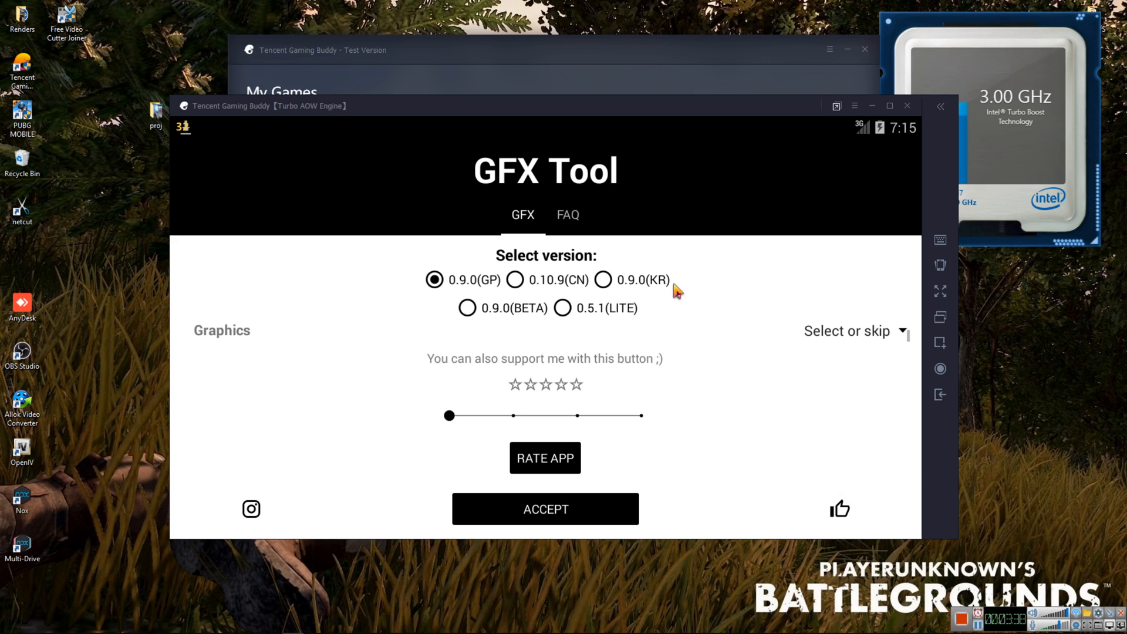
Set GFX Tool to Smooth graphics, 60fps, a shadows option and Save Controls enabled, then accept
{"action": "left_click", "coordinate": [846, 331]}
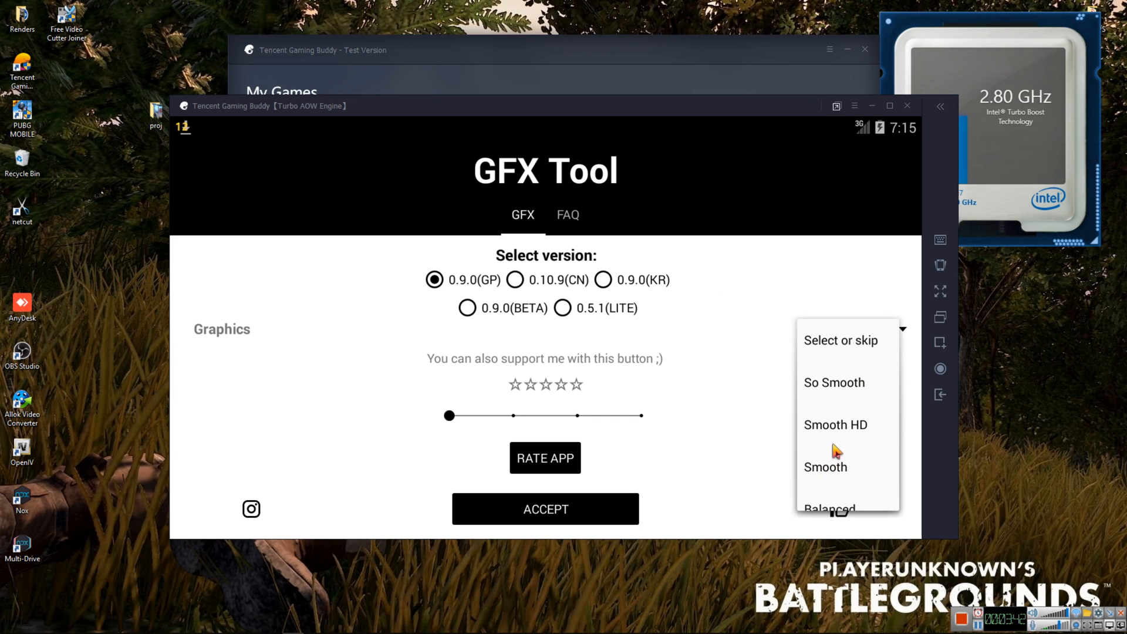
{"action": "mouse_move", "coordinate": [869, 460]}
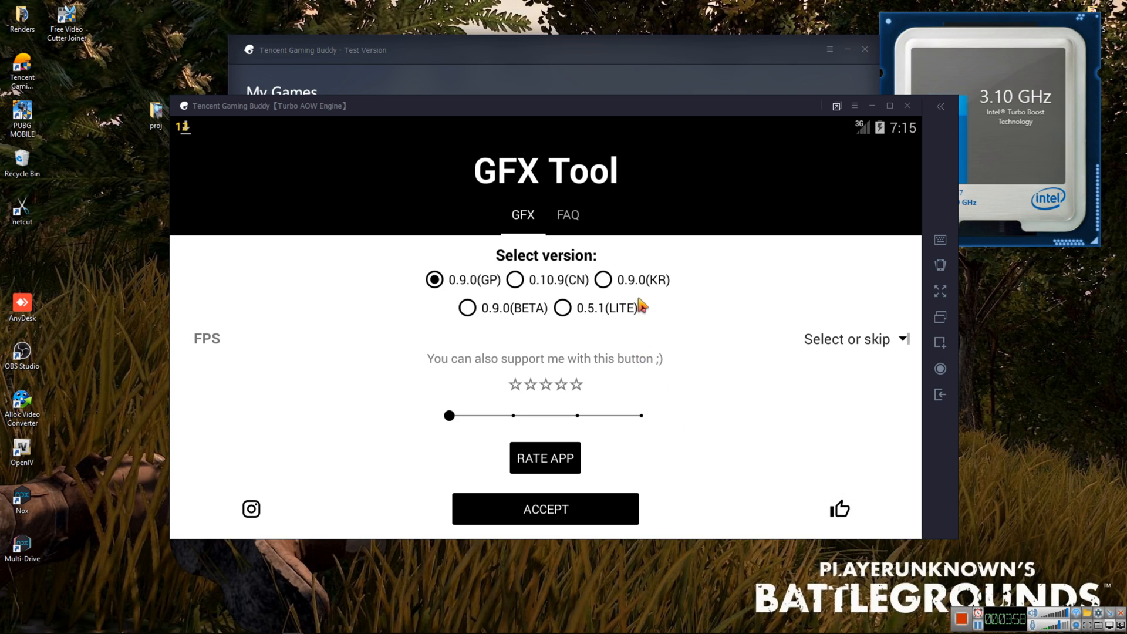
{"action": "left_click", "coordinate": [855, 339]}
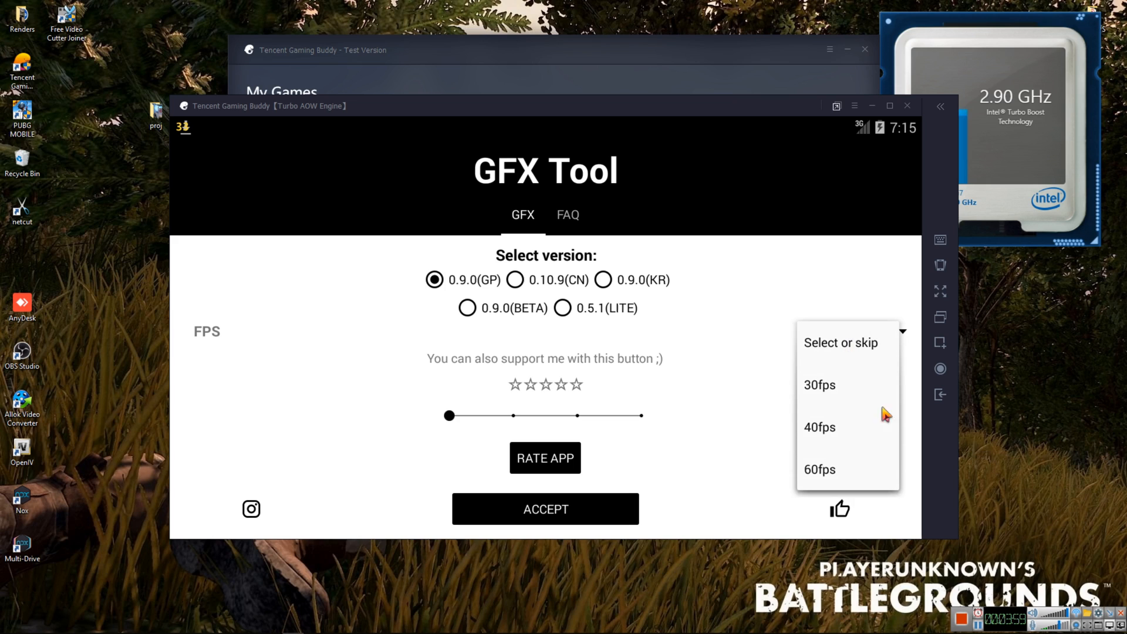
{"action": "left_click", "coordinate": [820, 470]}
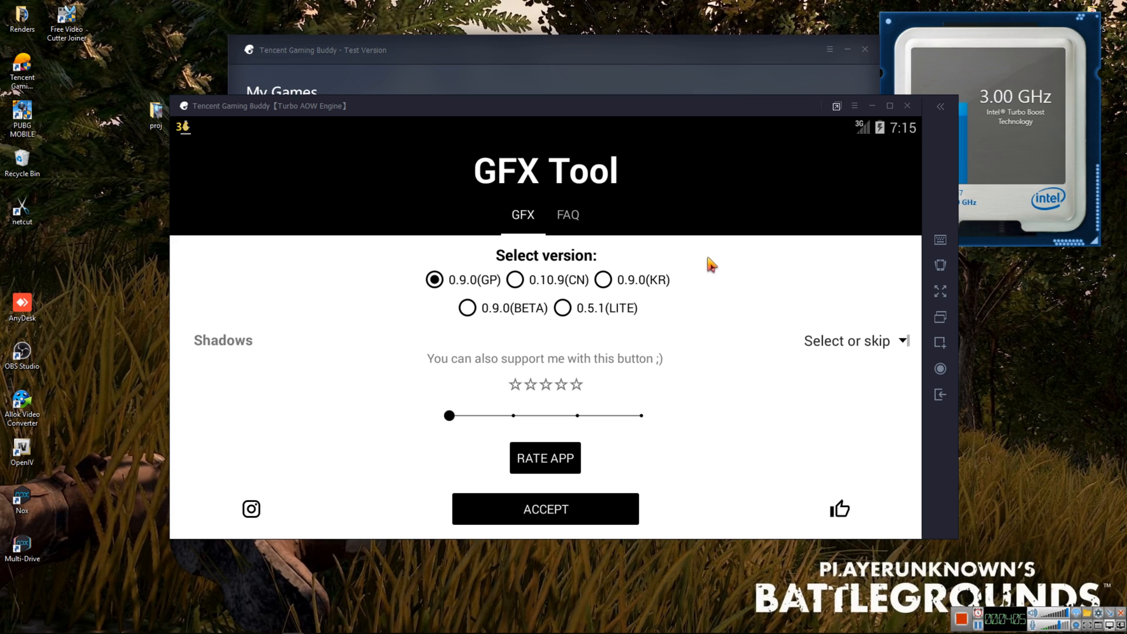
{"action": "left_click", "coordinate": [855, 341]}
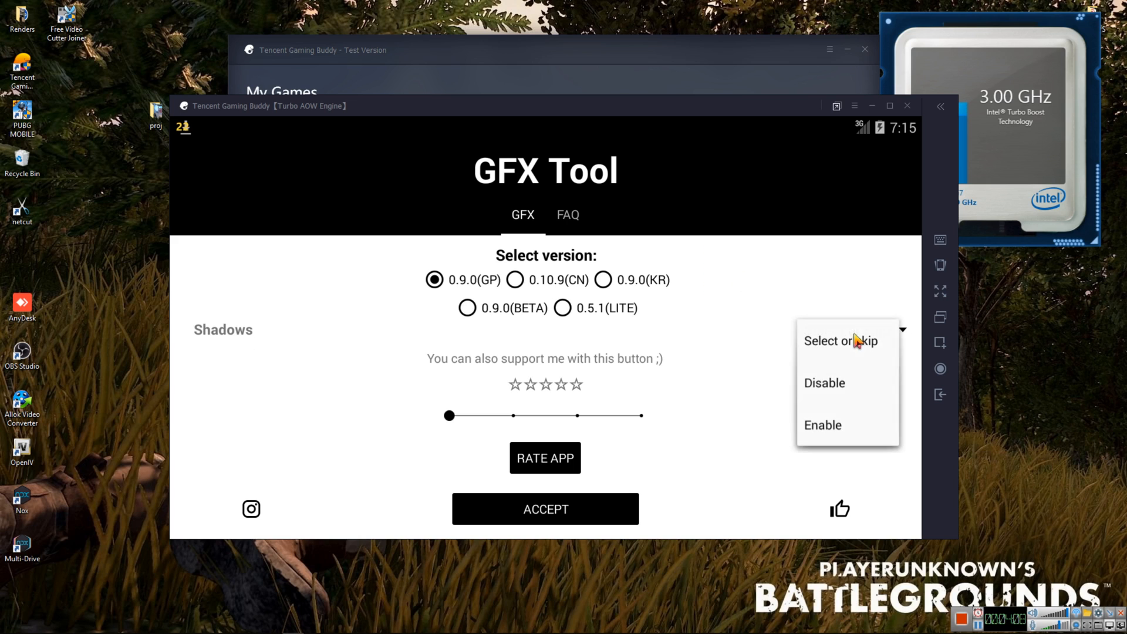
{"action": "left_click", "coordinate": [824, 382]}
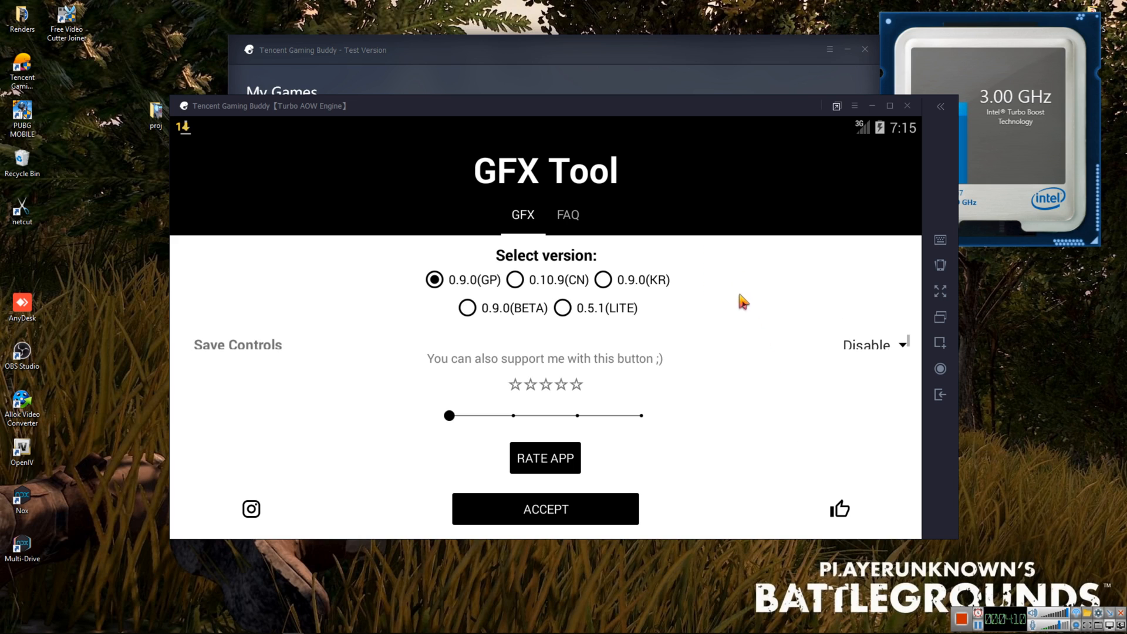
{"action": "left_click", "coordinate": [873, 344]}
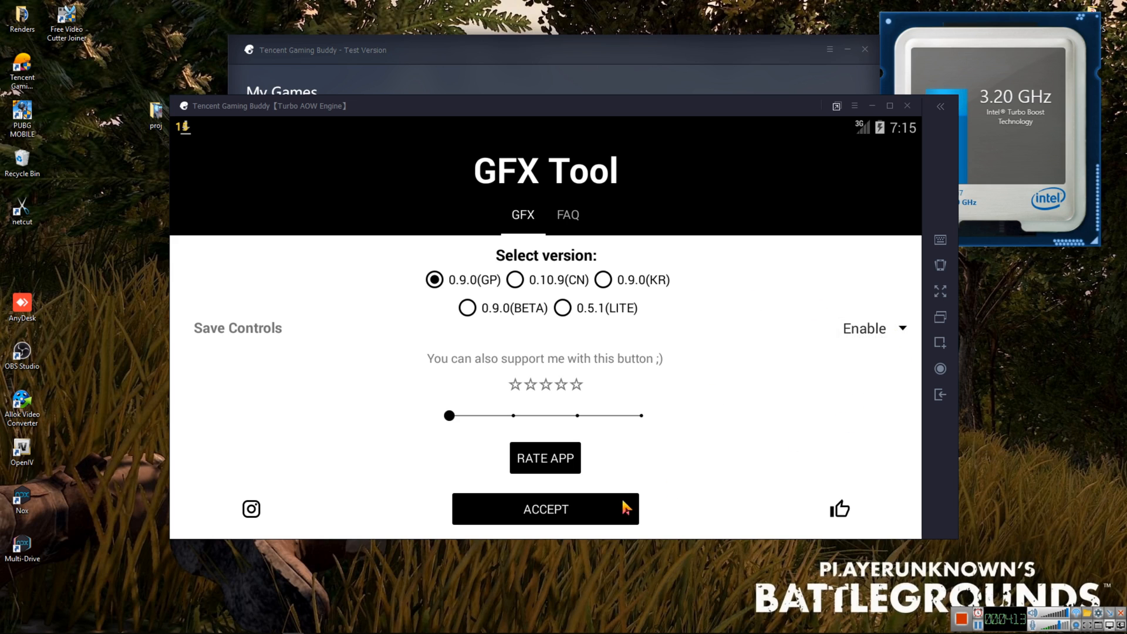
{"action": "left_click", "coordinate": [545, 509]}
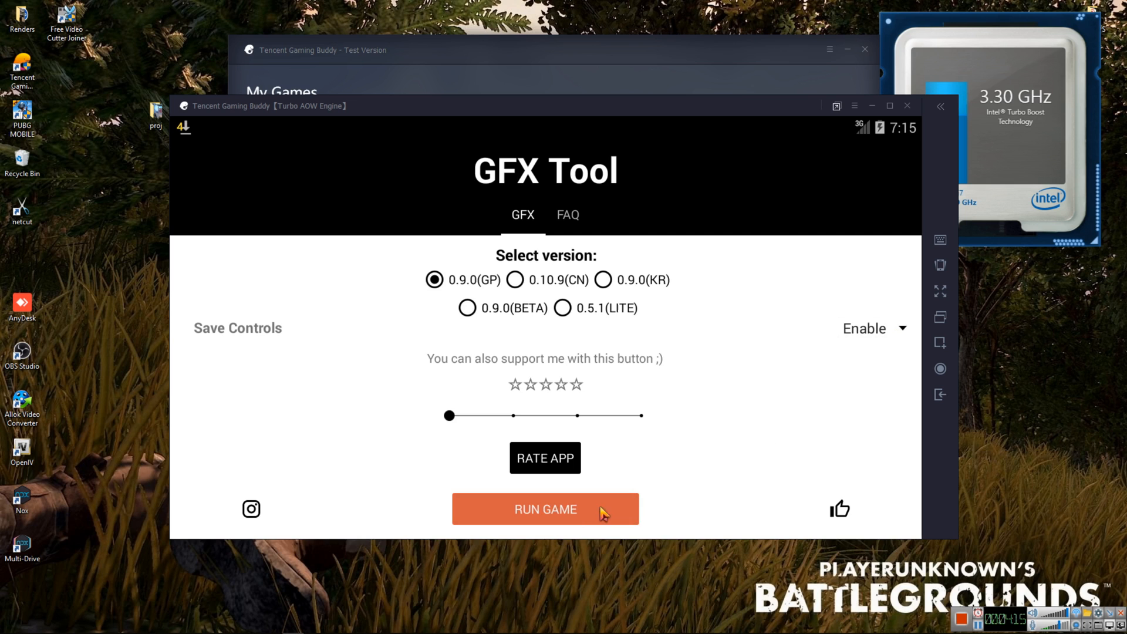
Run PUBG Mobile from GFX Tool, clear the authorization-revoked notice and enter from the title screen
{"action": "left_click", "coordinate": [545, 509]}
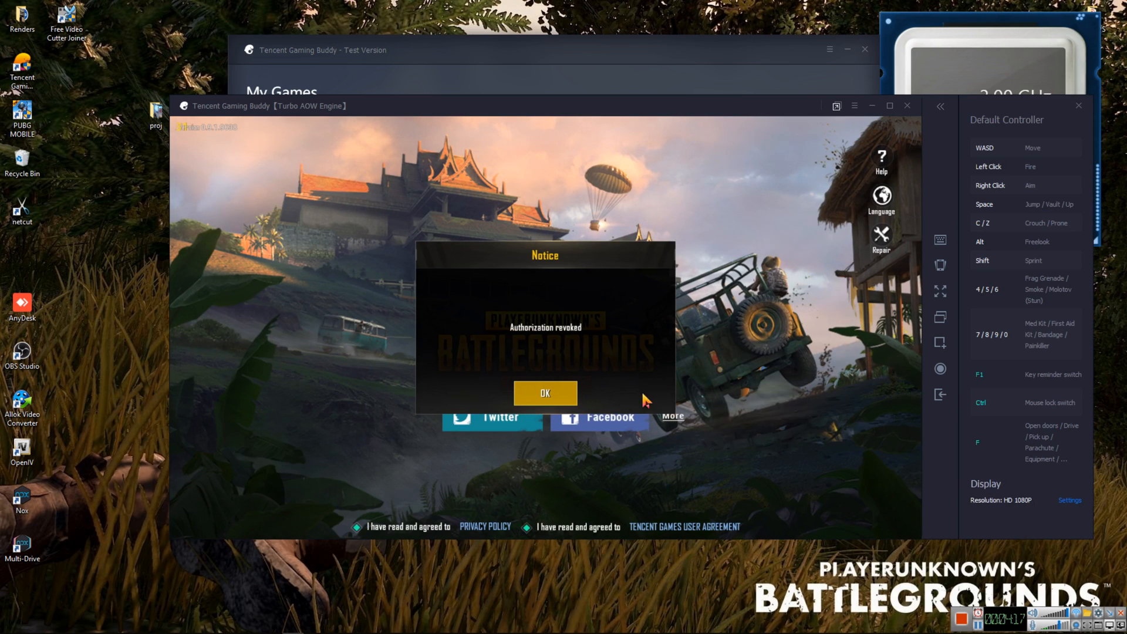
{"action": "left_click", "coordinate": [544, 394]}
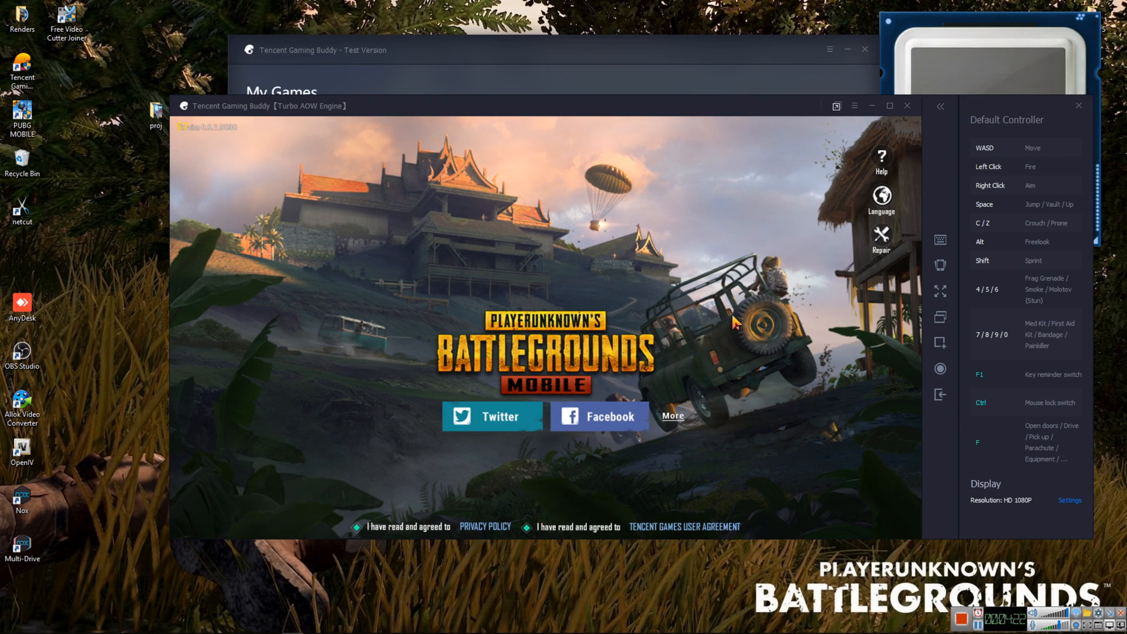
{"action": "mouse_move", "coordinate": [590, 429]}
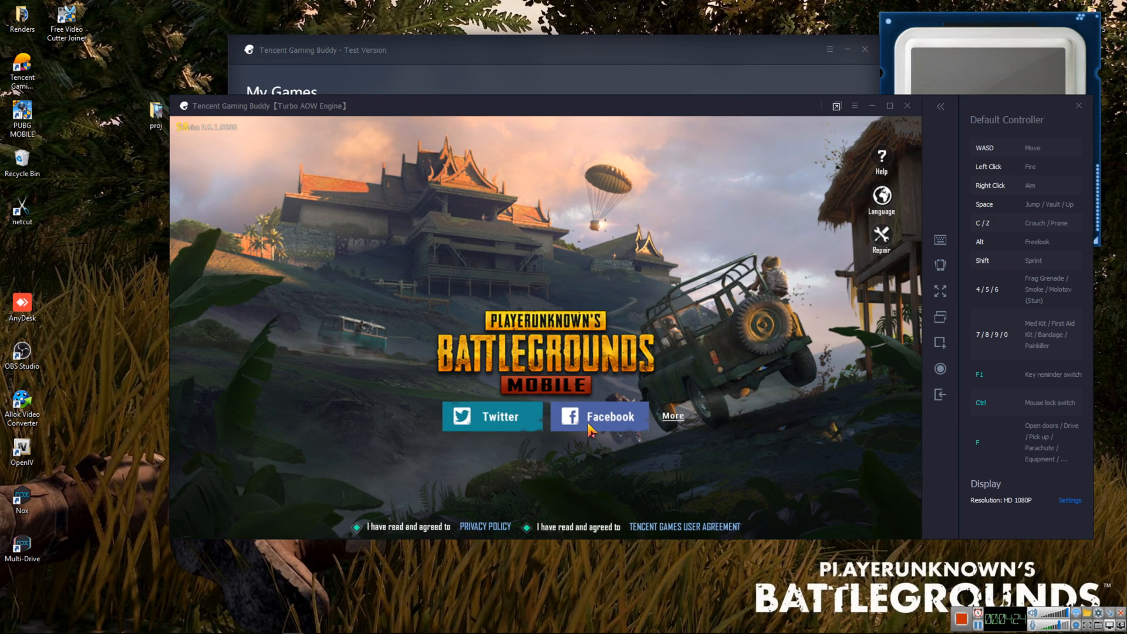
{"action": "left_click", "coordinate": [599, 416]}
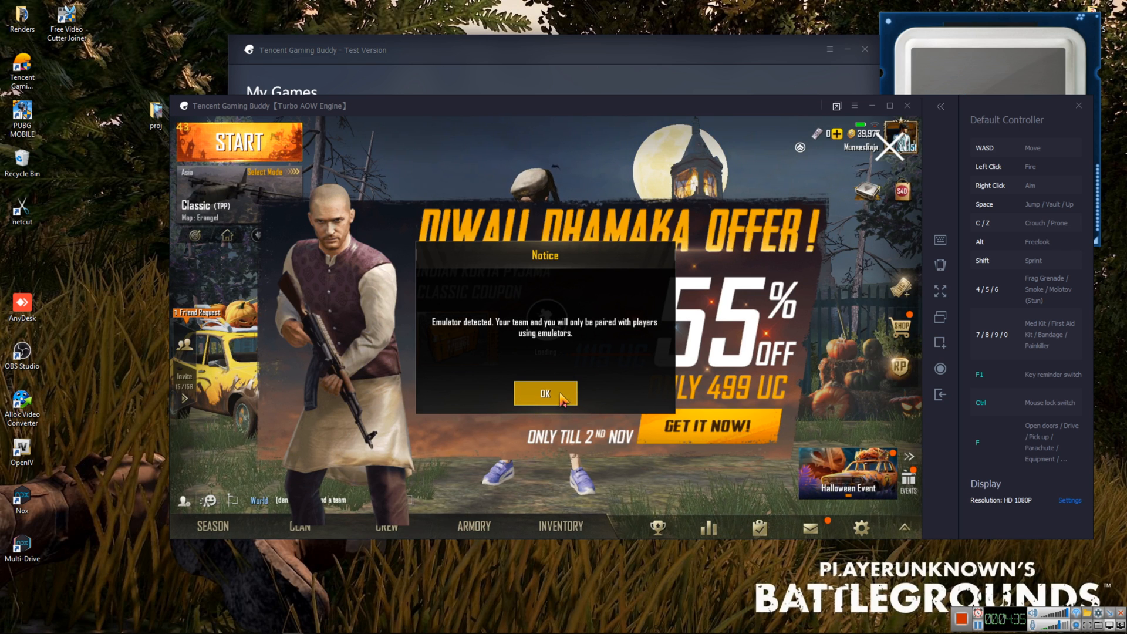
Clear the emulator-detected notice in the lobby and accept the incoming team invitation
{"action": "left_click", "coordinate": [544, 394]}
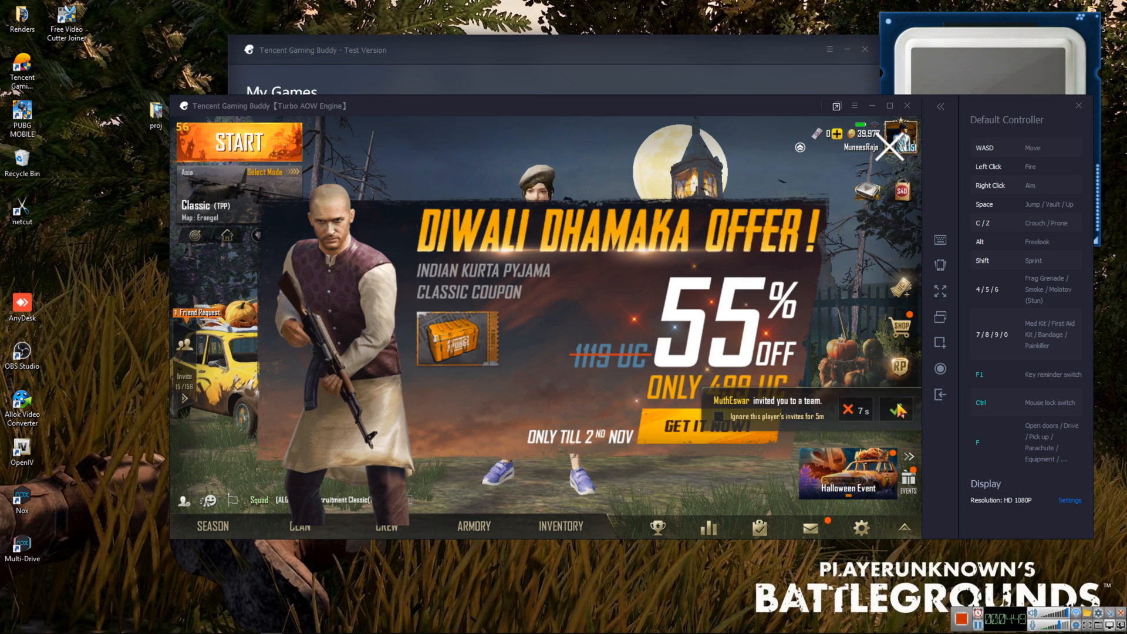
{"action": "left_click", "coordinate": [240, 141]}
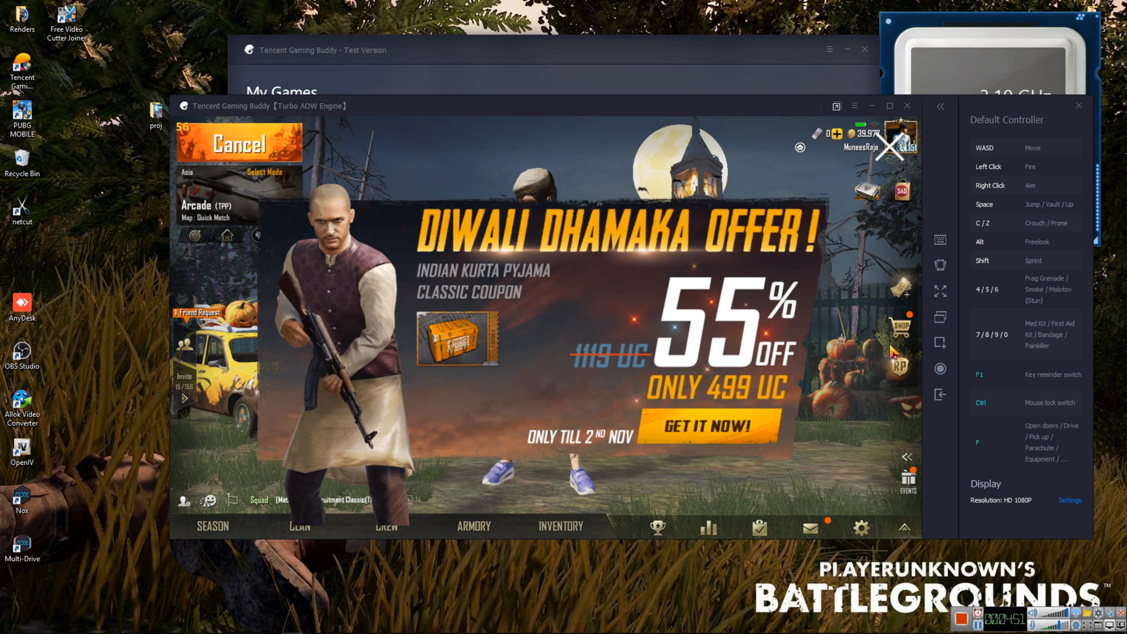